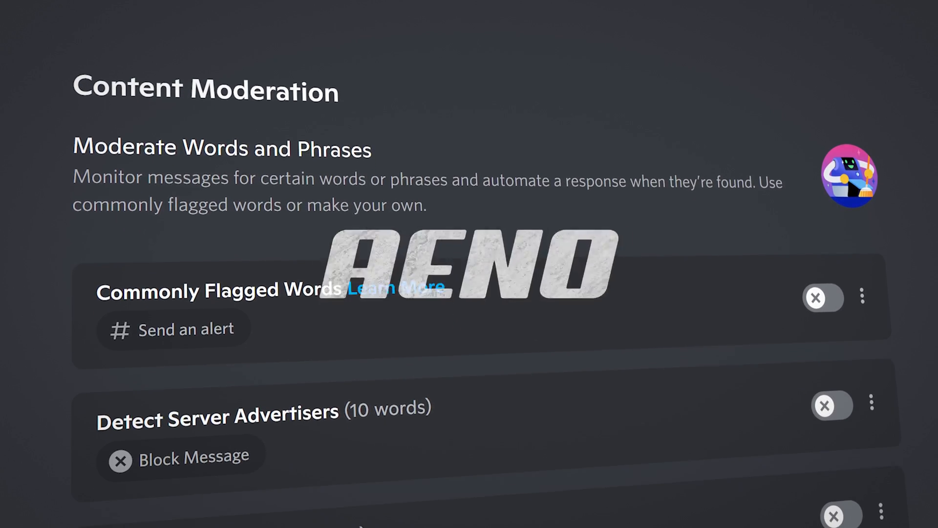
Scroll the Velocity by Aeno server until the AutoMod 'Block words and phrases' tip appears.
scroll(down, 3)
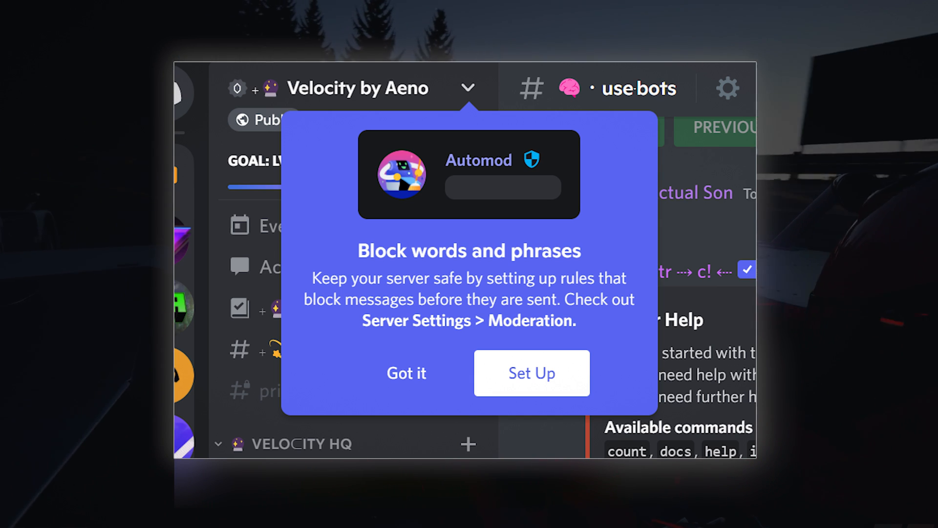
Dismiss the AutoMod tip and go to the server's Moderation settings.
click(406, 373)
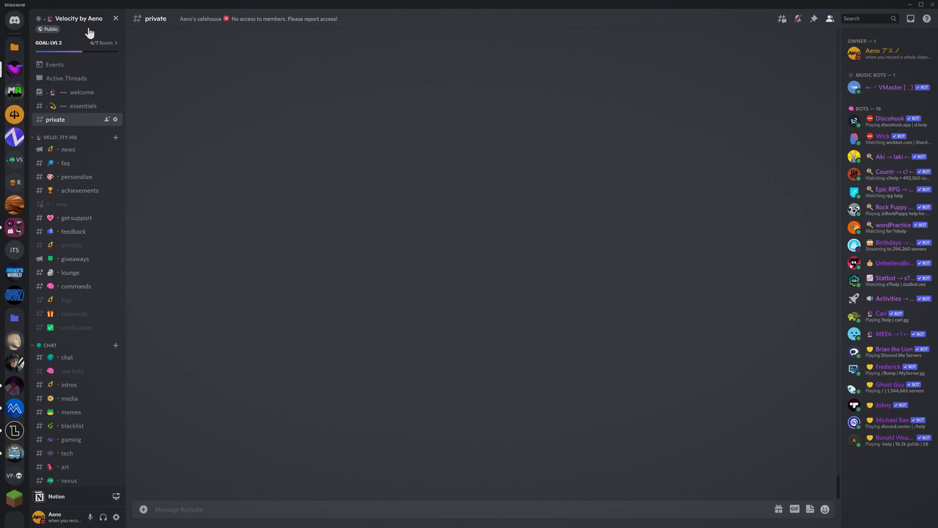
click(78, 18)
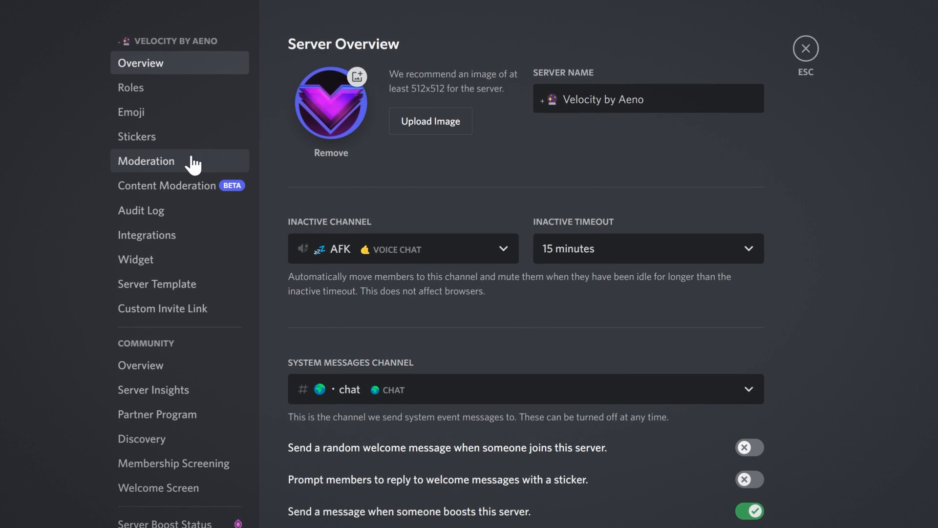
click(146, 161)
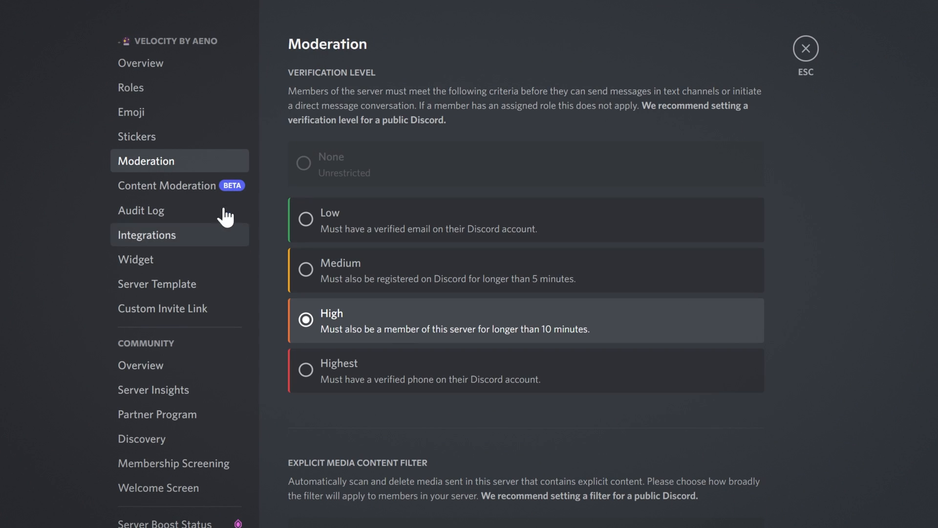
Switch to the Content Moderation (BETA) settings page.
click(168, 186)
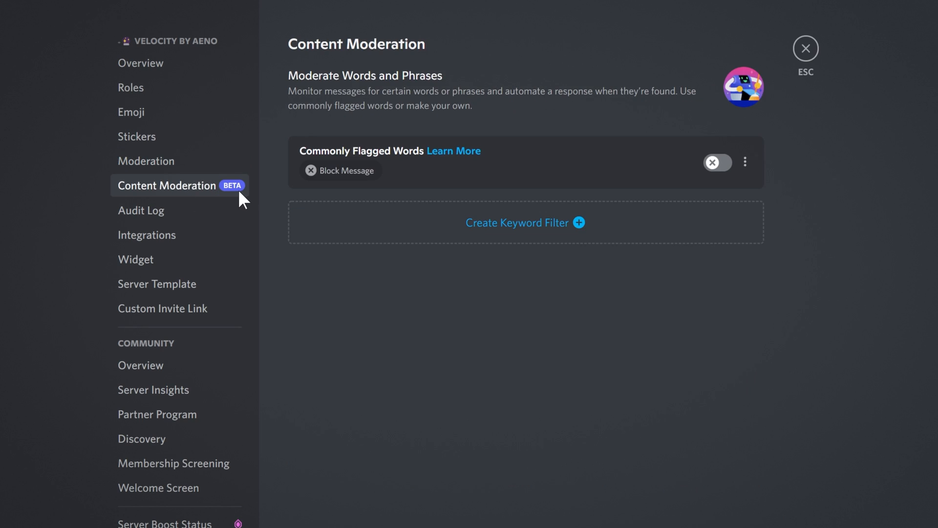
mouse_move(301, 224)
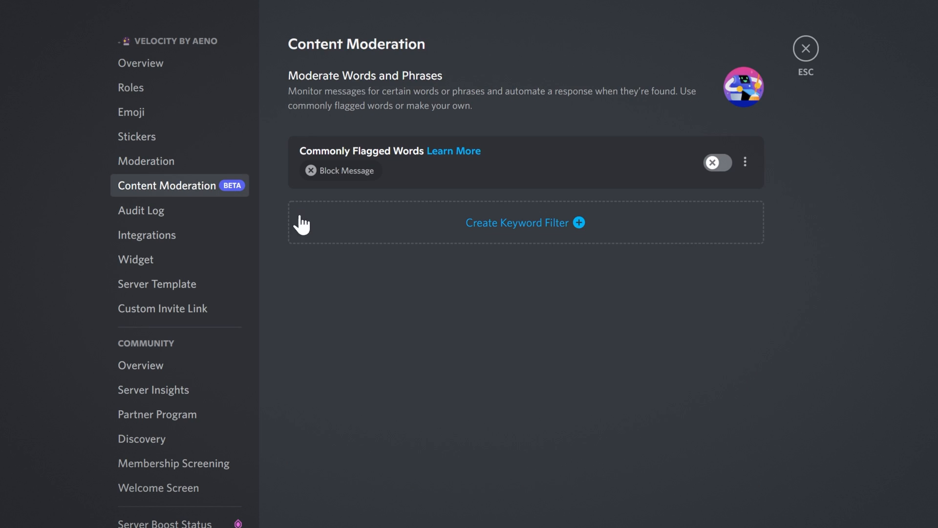
mouse_move(804, 286)
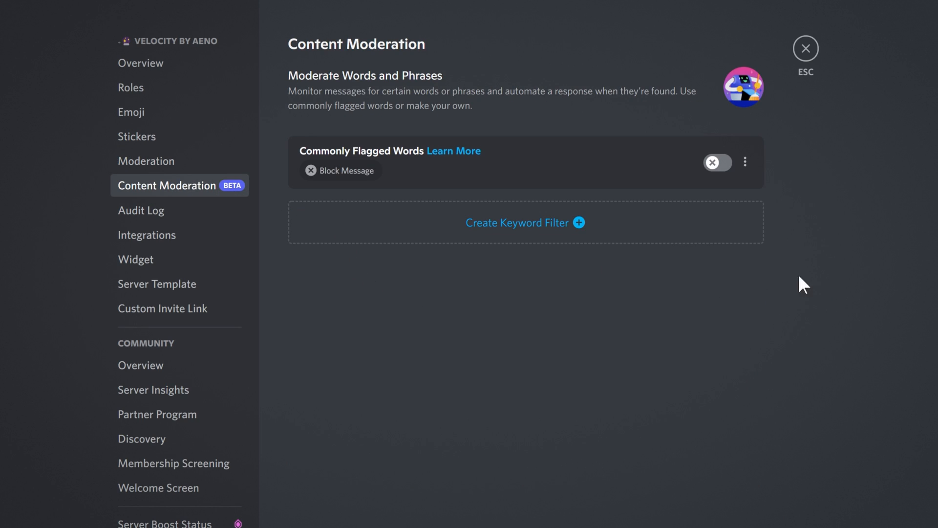
mouse_move(378, 65)
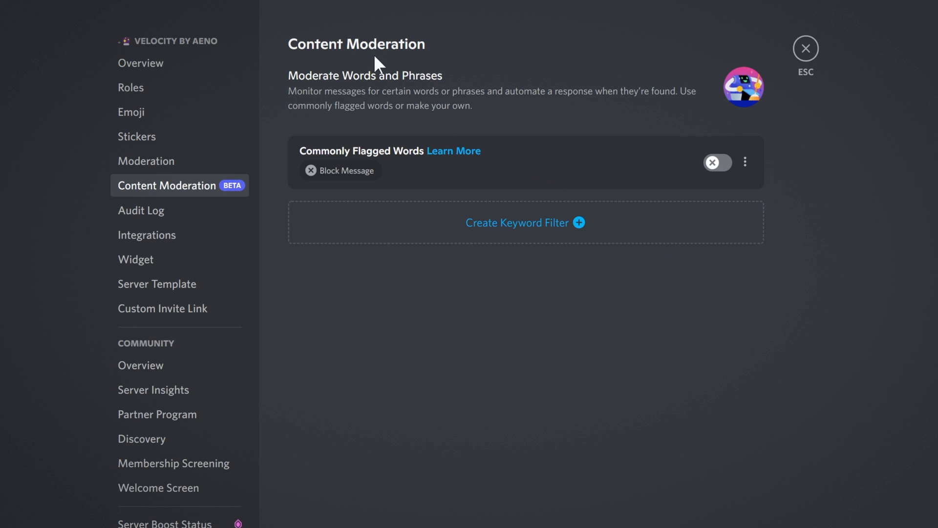
mouse_move(422, 97)
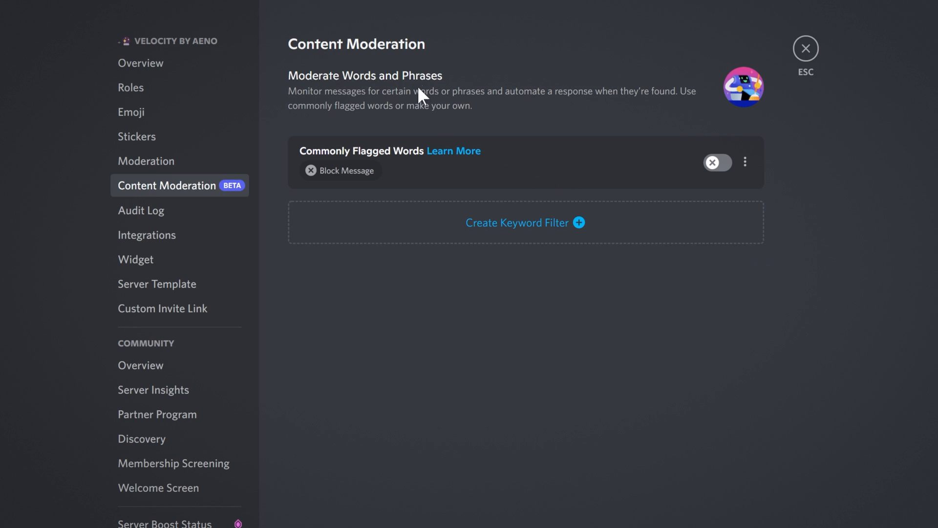
mouse_move(512, 111)
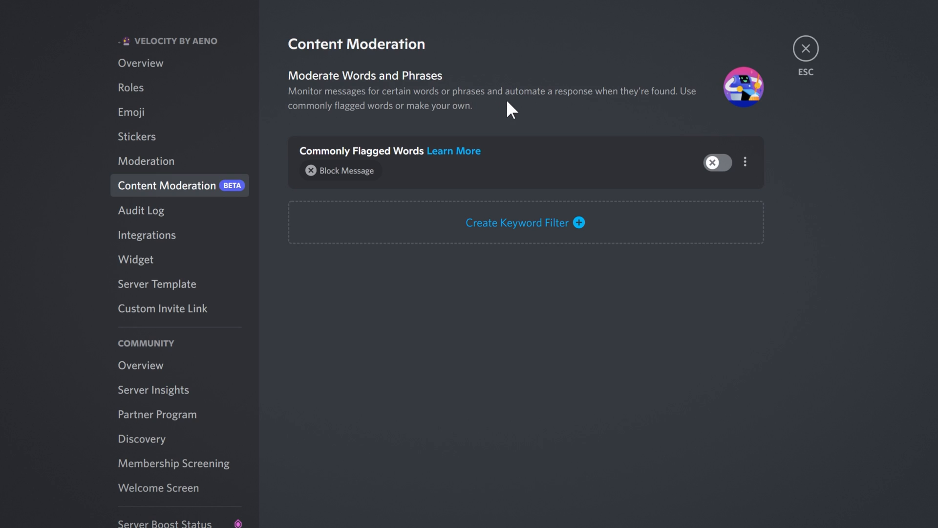
mouse_move(660, 106)
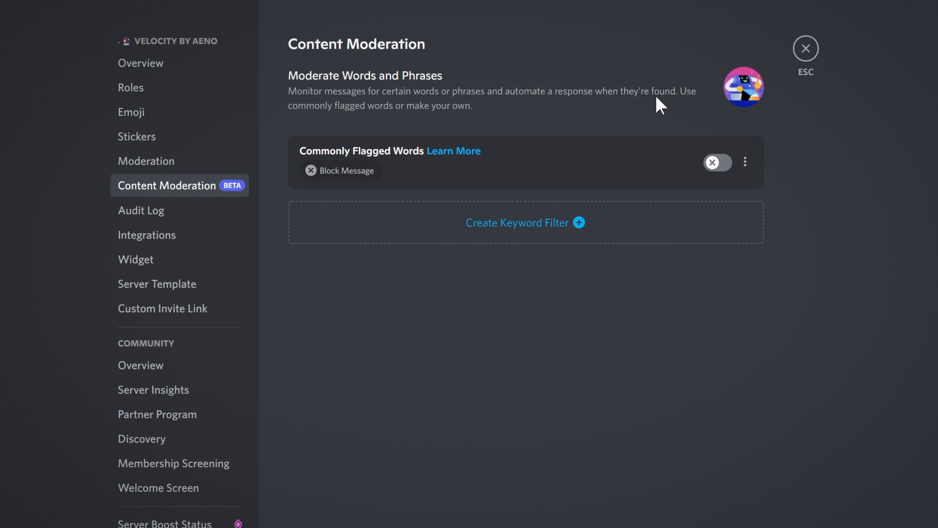
mouse_move(450, 124)
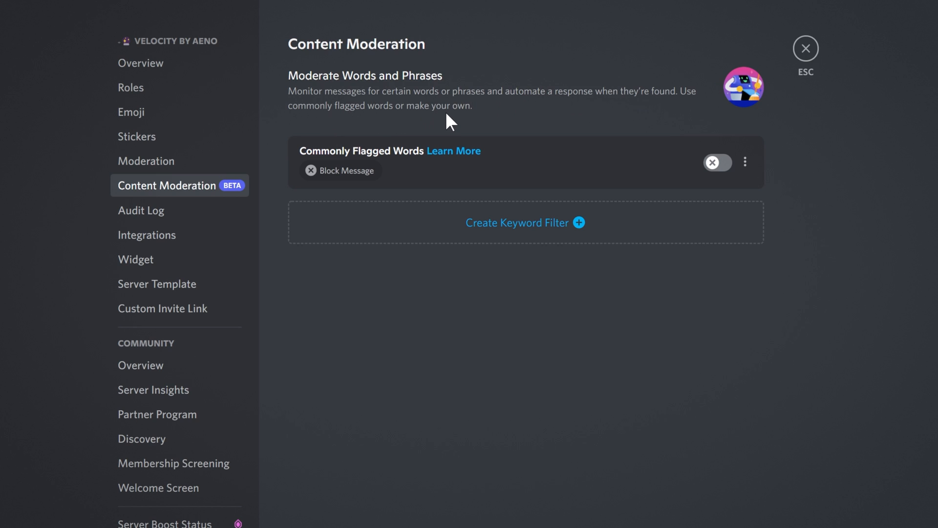
mouse_move(648, 165)
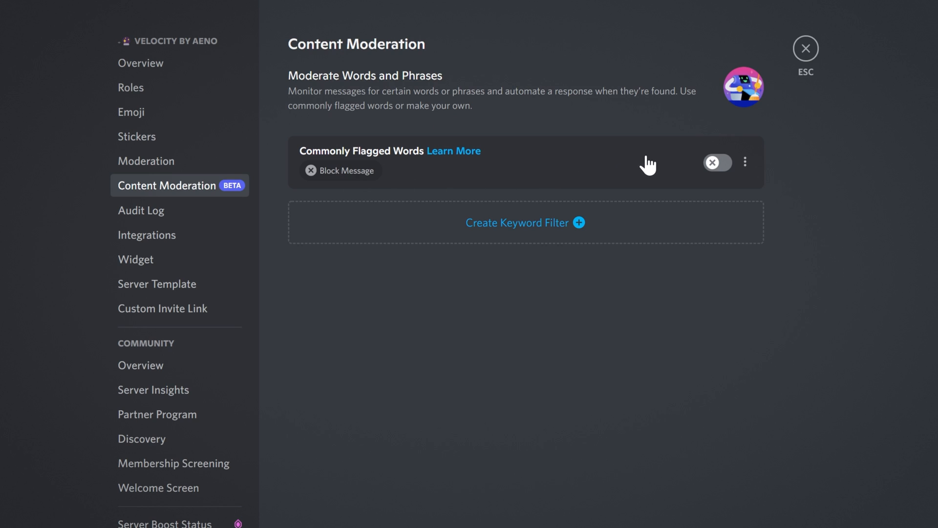
mouse_move(484, 206)
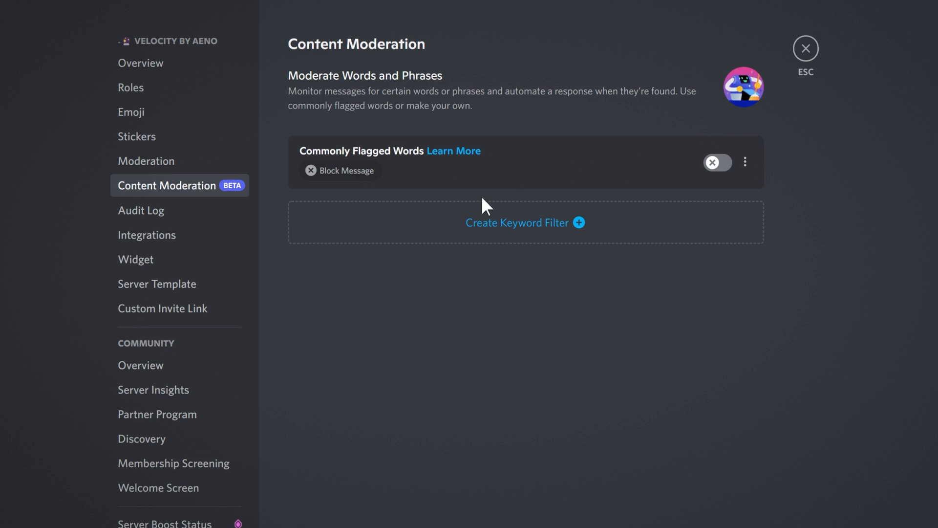
mouse_move(563, 167)
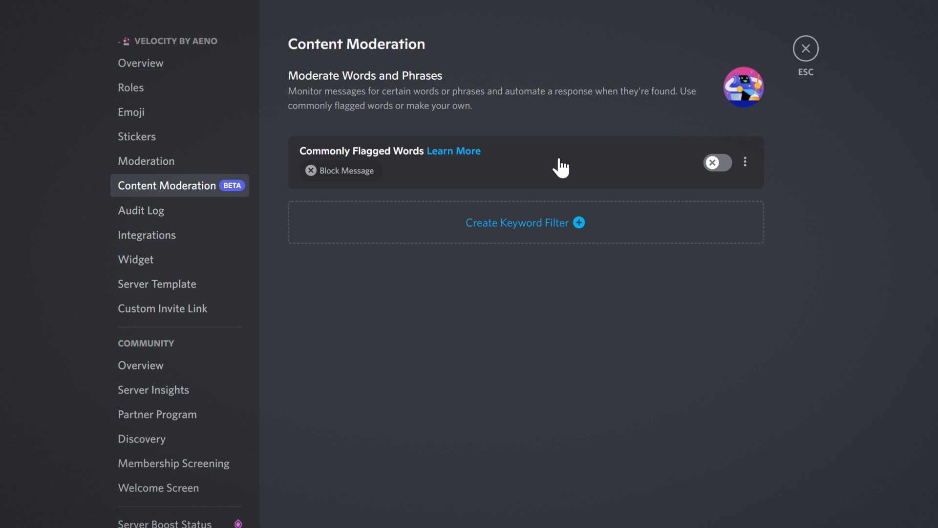
mouse_move(267, 157)
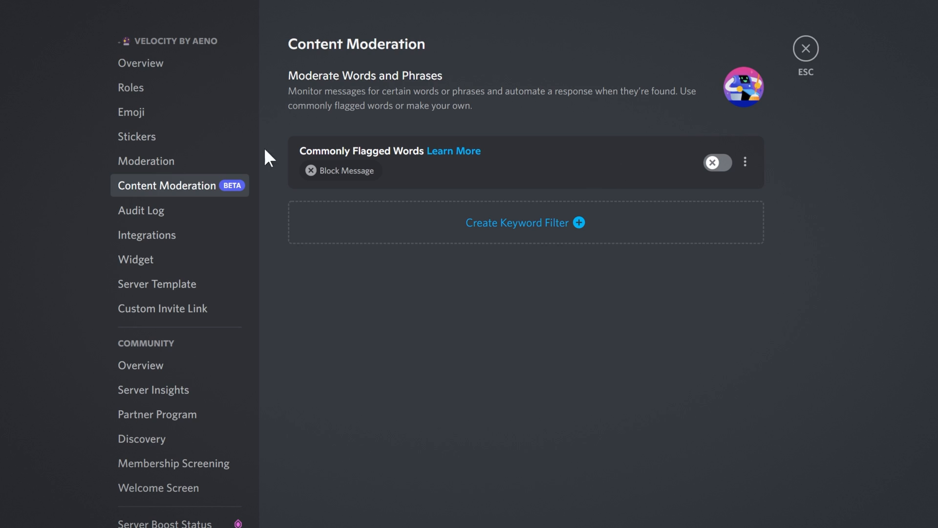
mouse_move(450, 116)
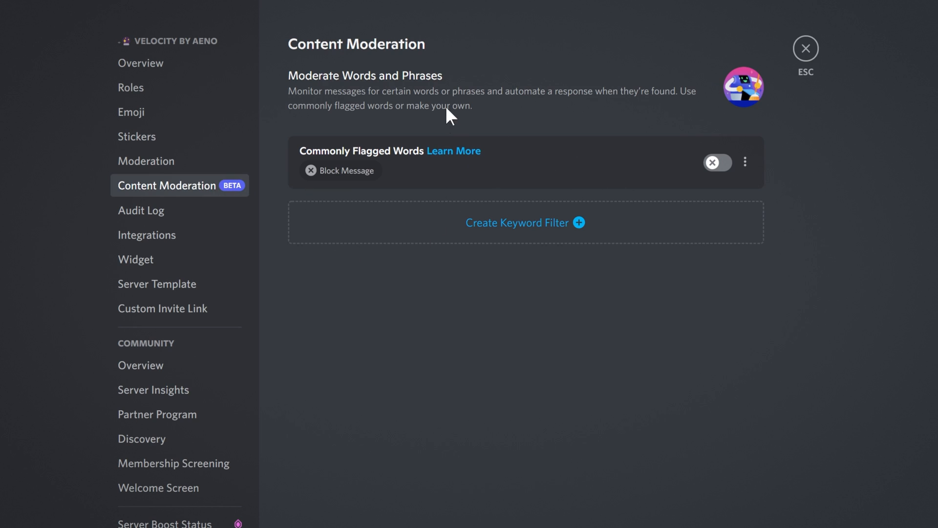
mouse_move(428, 155)
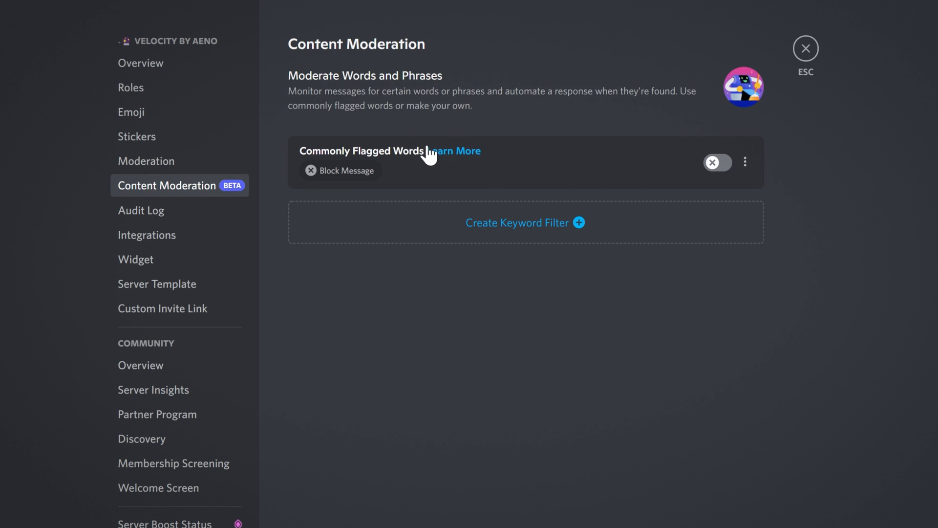
mouse_move(407, 165)
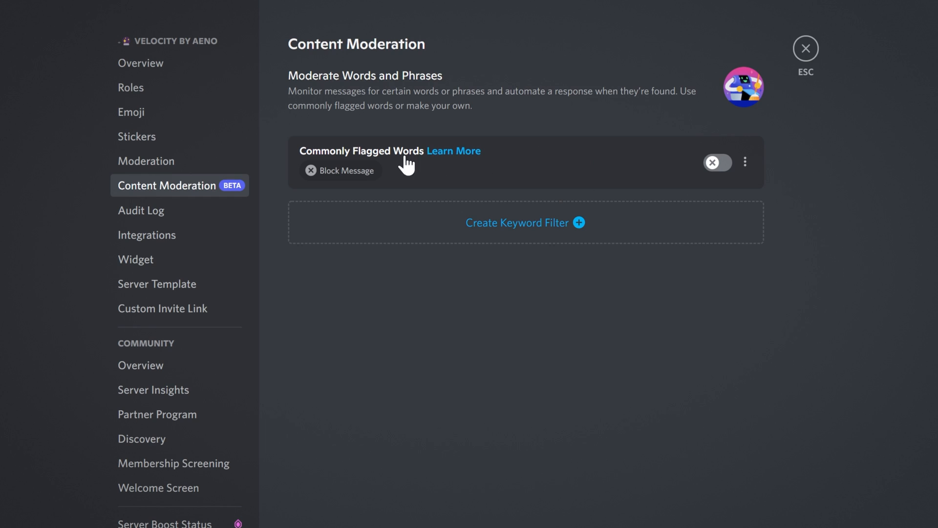
mouse_move(646, 171)
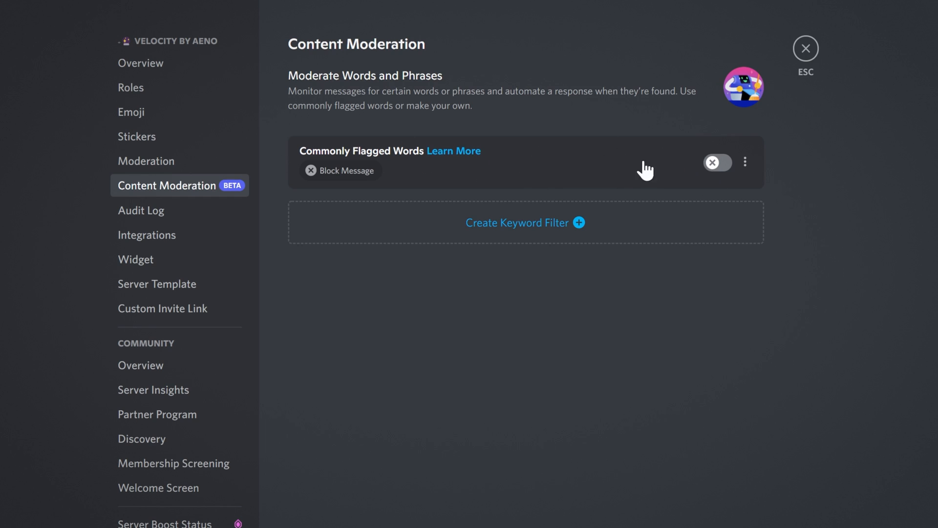
mouse_move(573, 172)
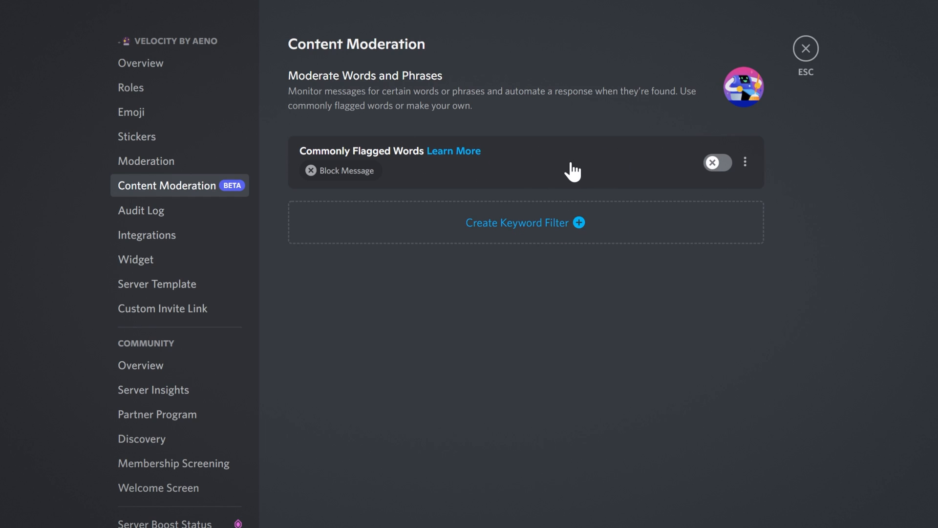
mouse_move(624, 166)
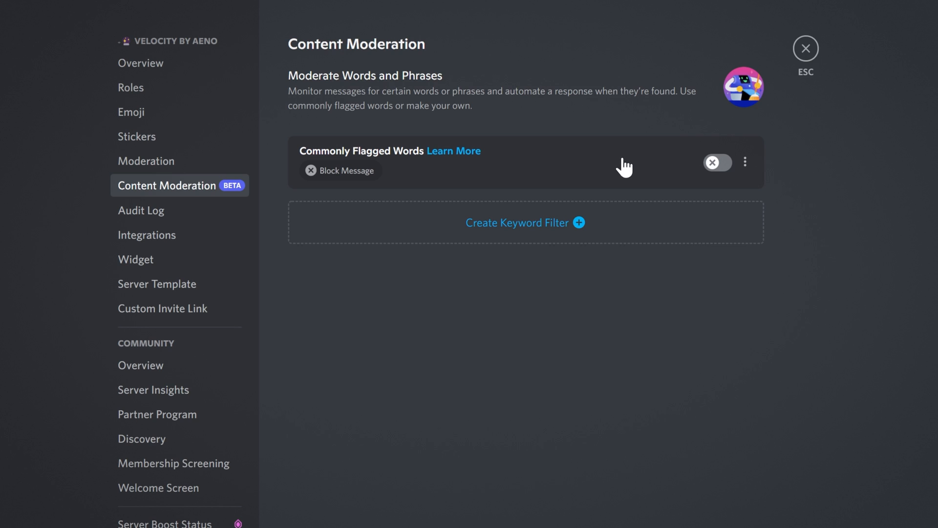
Look over the Commonly Flagged Words rule's options menu, then dismiss it.
click(745, 162)
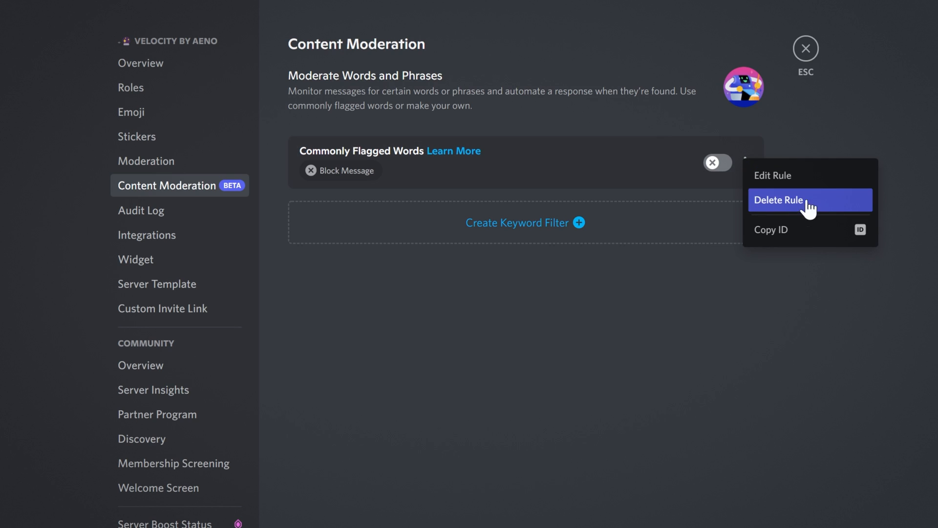
mouse_move(841, 210)
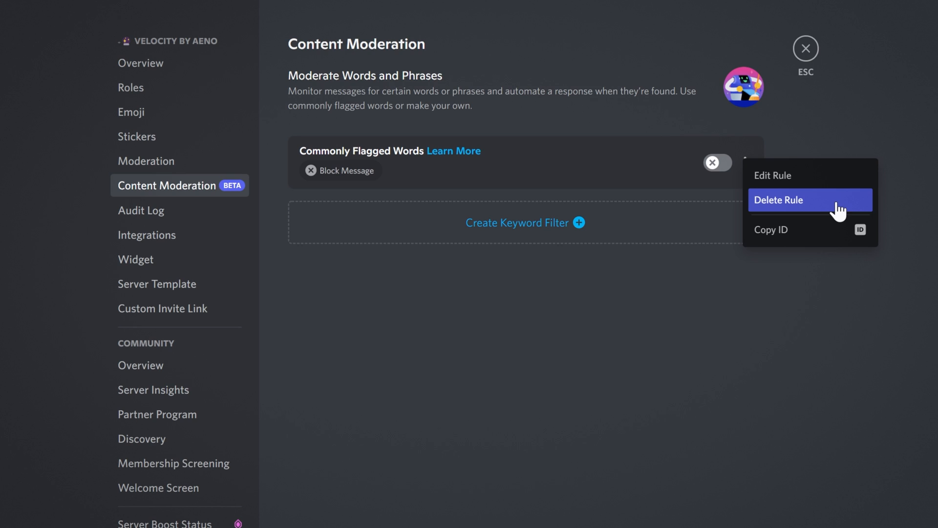
mouse_move(811, 232)
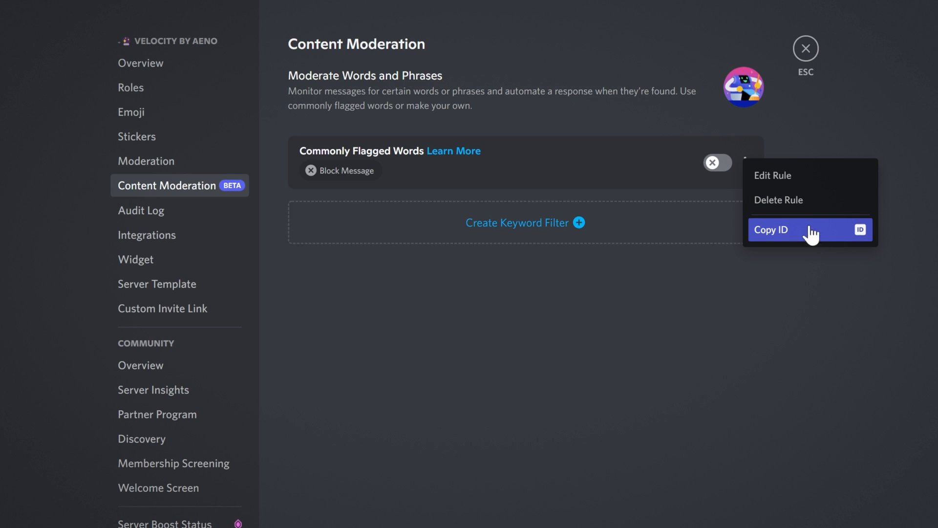
mouse_move(768, 301)
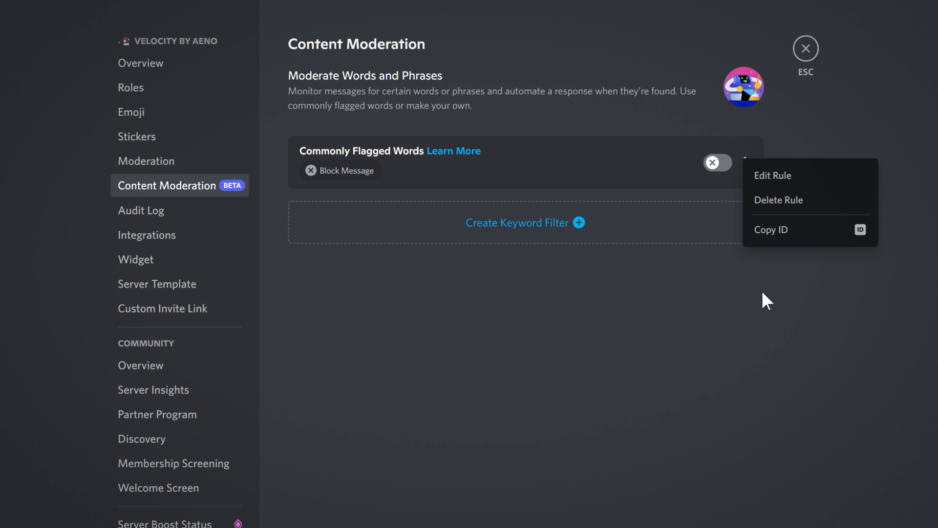
click(574, 168)
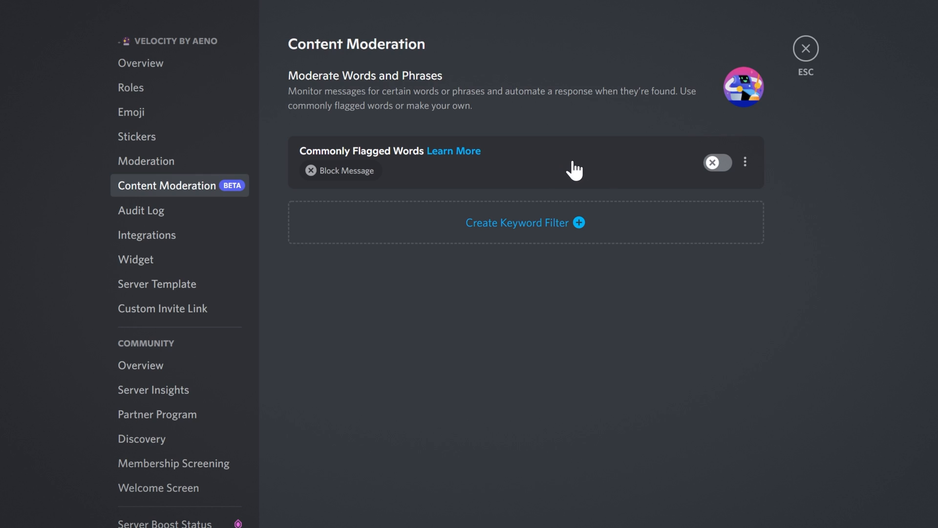
mouse_move(365, 179)
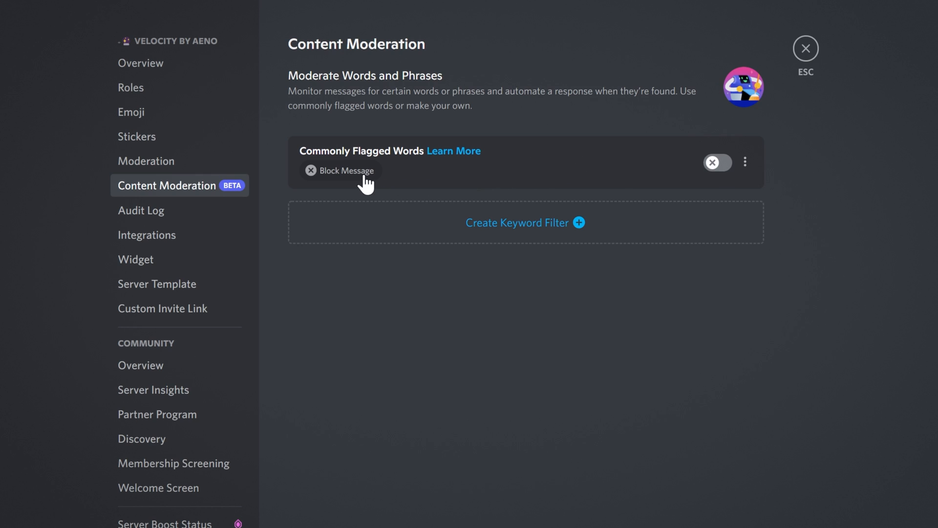
mouse_move(828, 175)
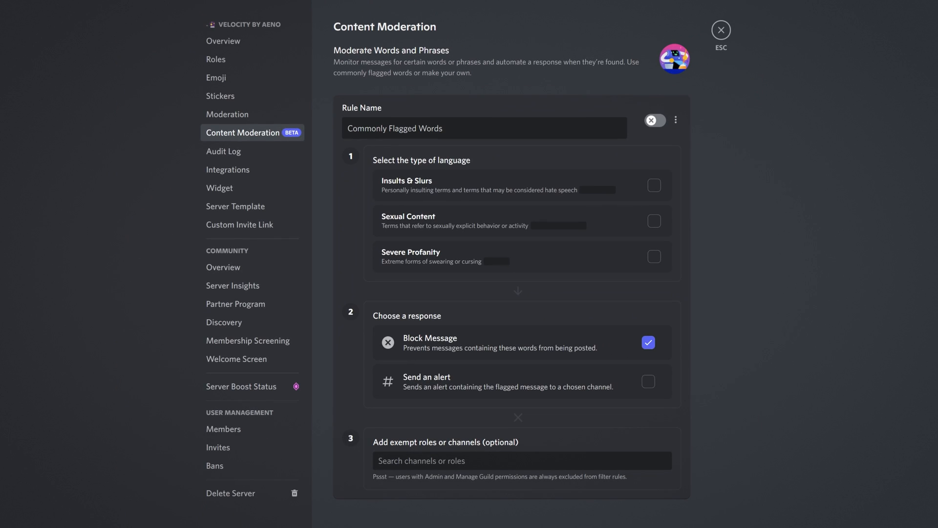
click(675, 120)
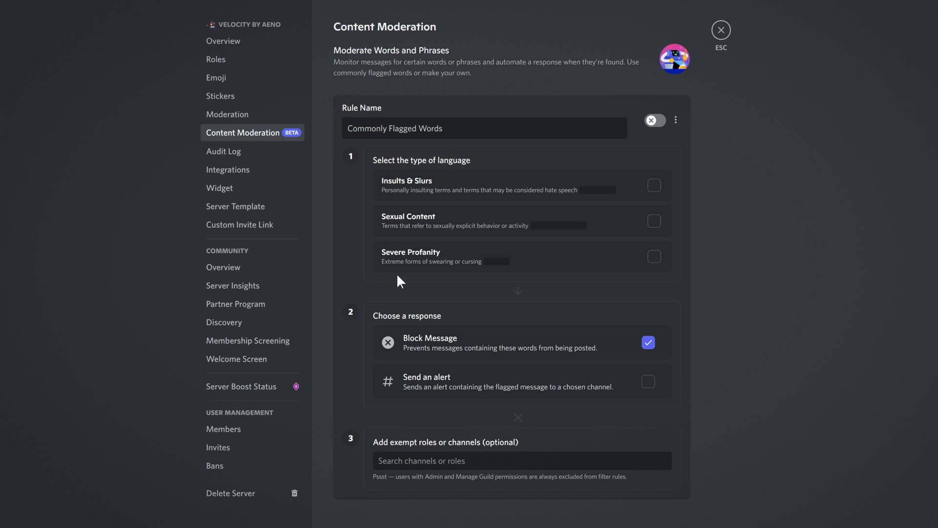
mouse_move(418, 172)
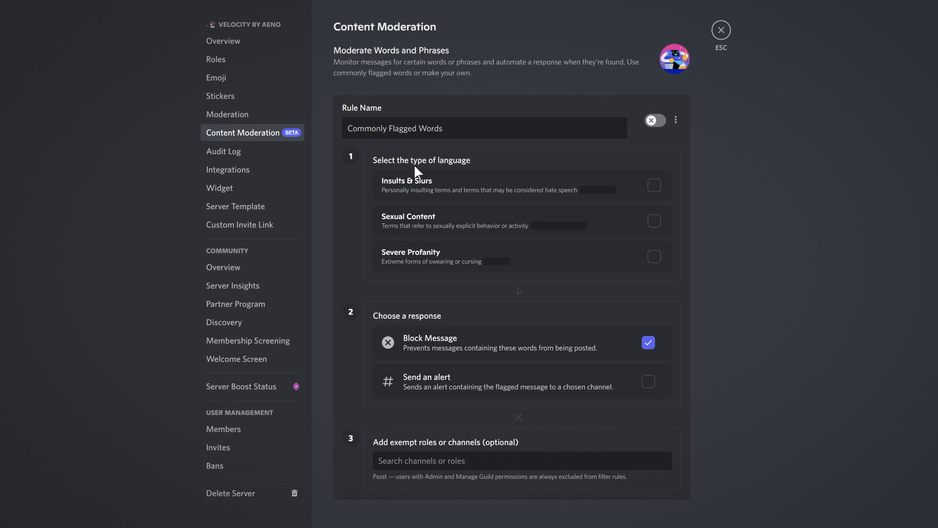
mouse_move(416, 179)
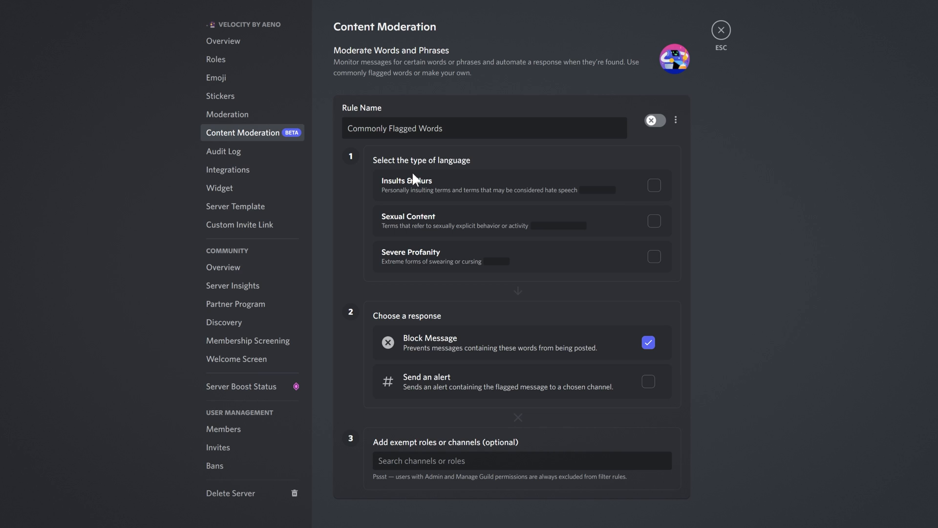
mouse_move(417, 353)
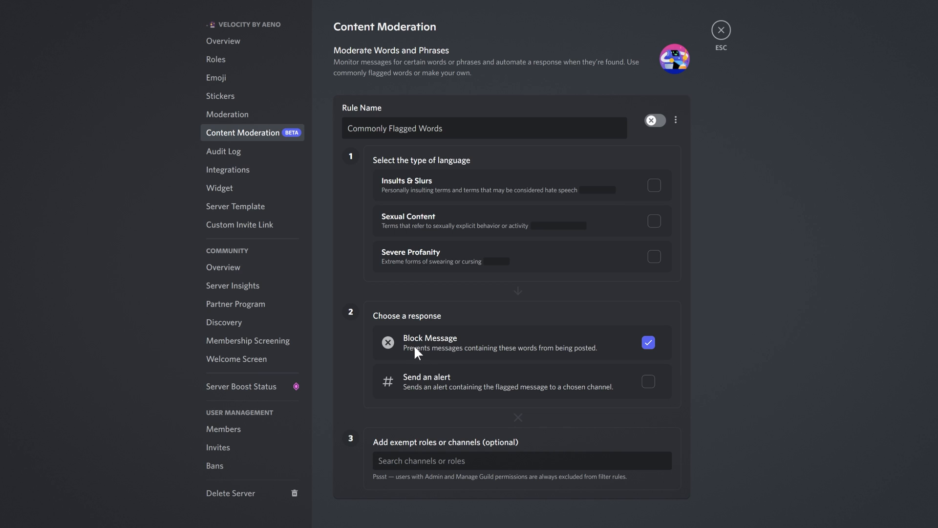
mouse_move(414, 355)
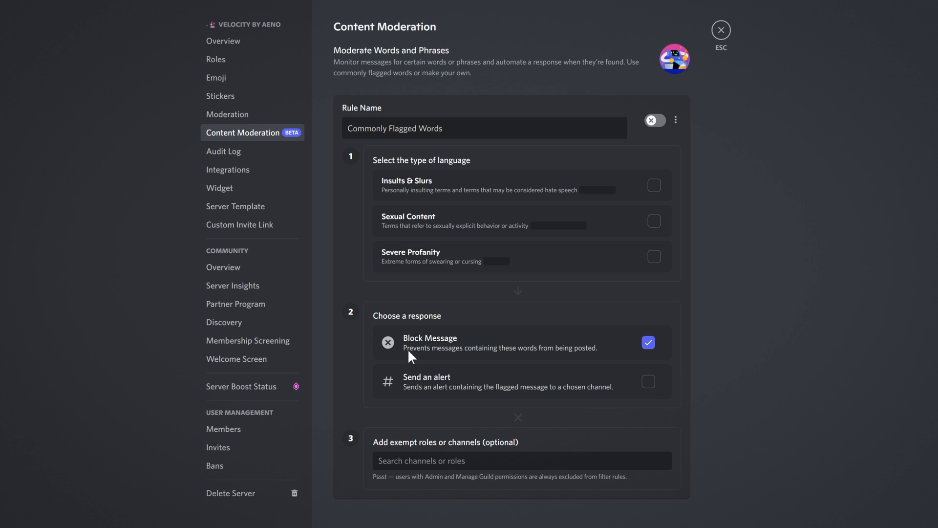
mouse_move(527, 287)
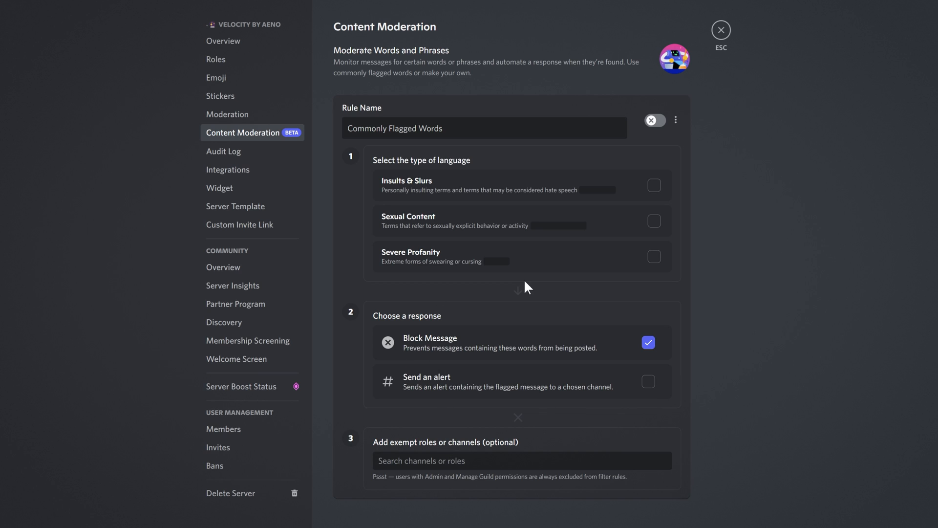
mouse_move(425, 165)
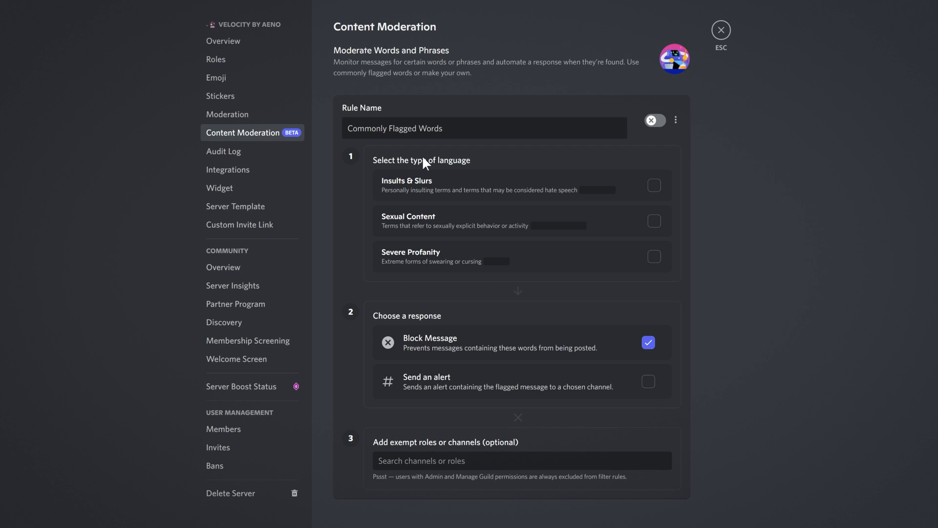
mouse_move(457, 176)
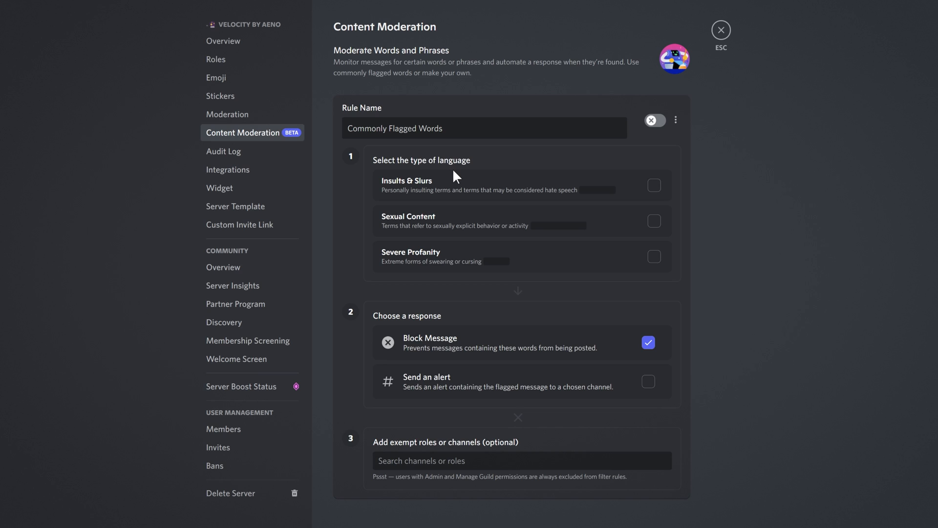
click(654, 185)
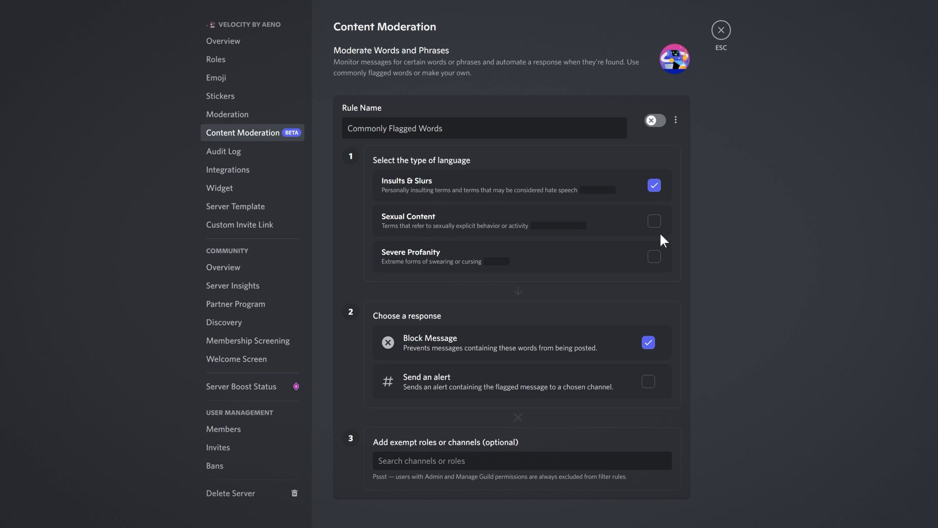
mouse_move(658, 200)
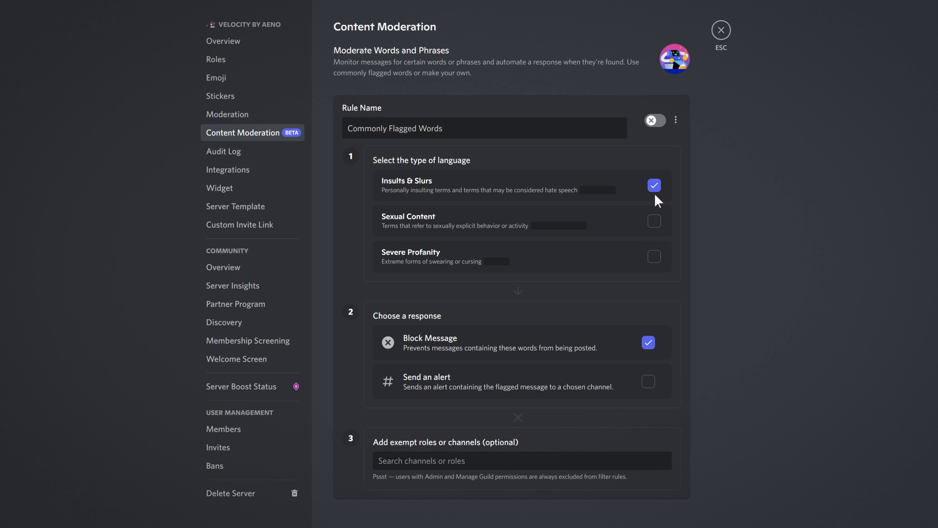
click(654, 184)
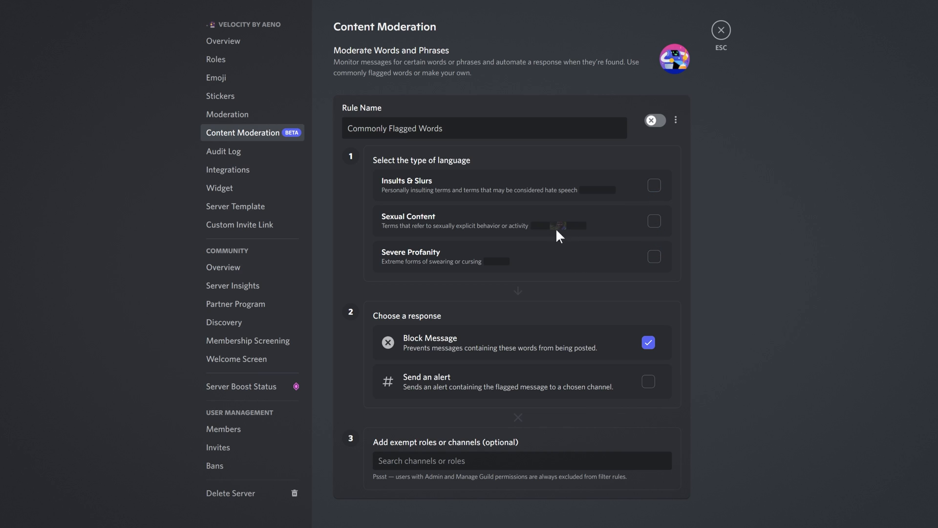
mouse_move(562, 249)
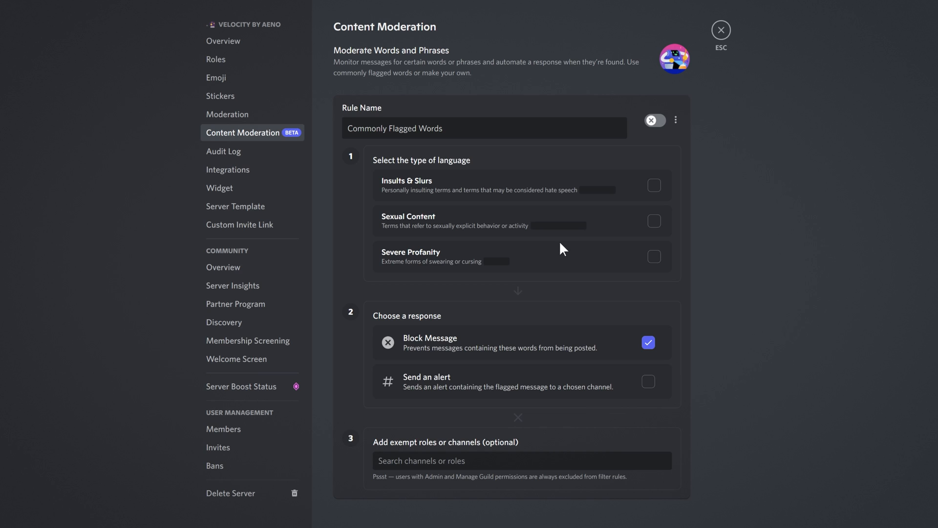
mouse_move(629, 216)
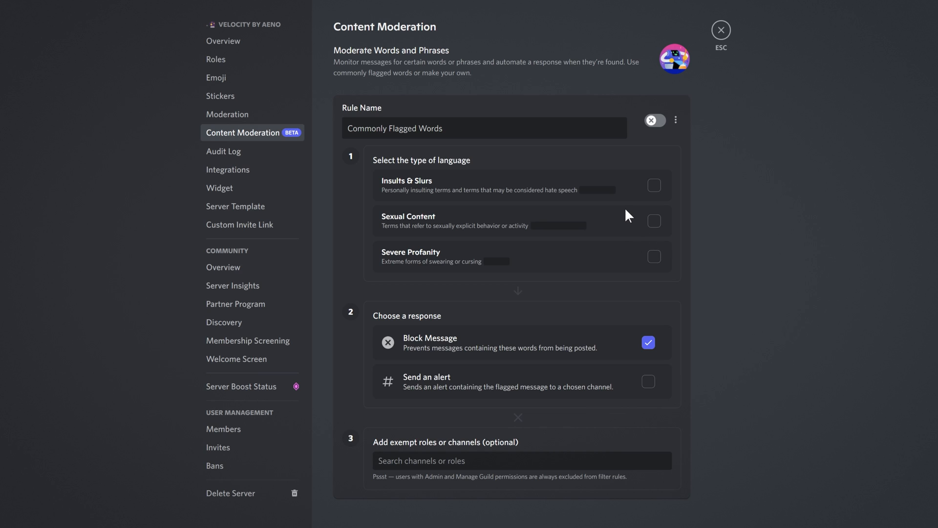
mouse_move(627, 227)
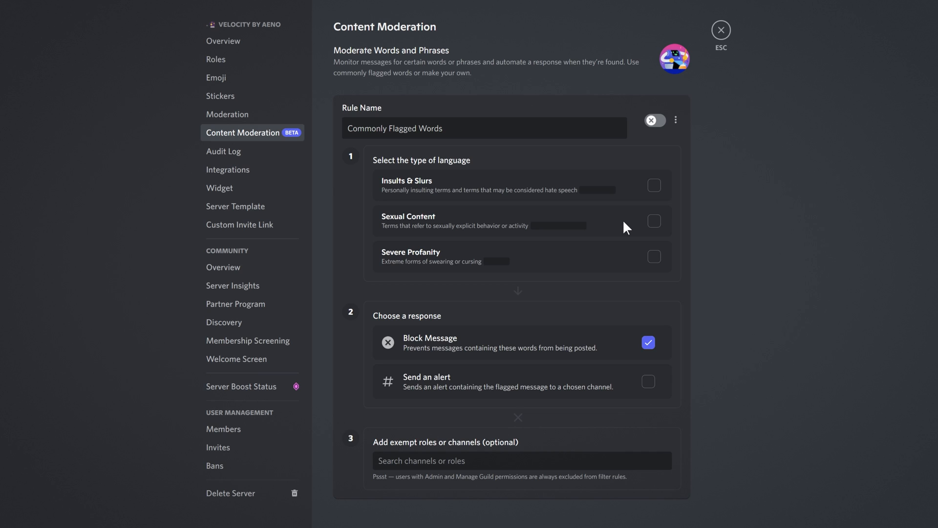
mouse_move(633, 187)
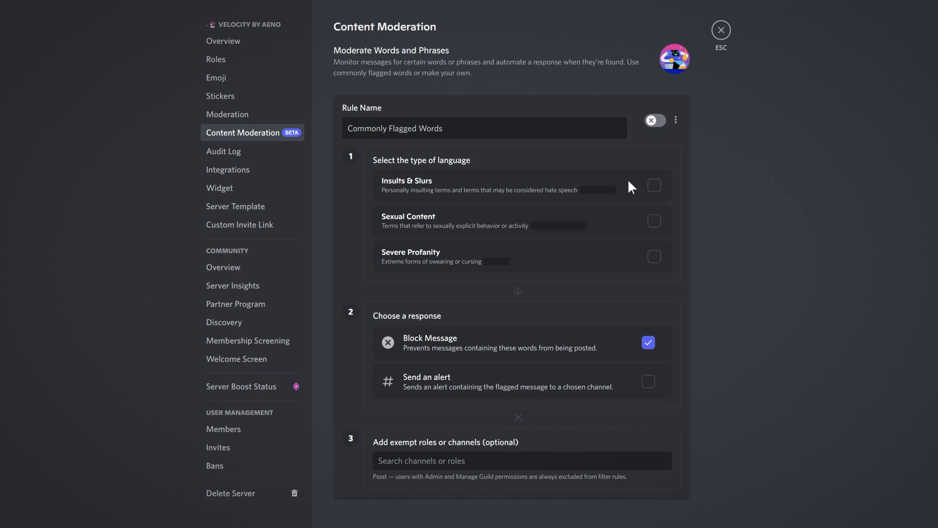
mouse_move(512, 203)
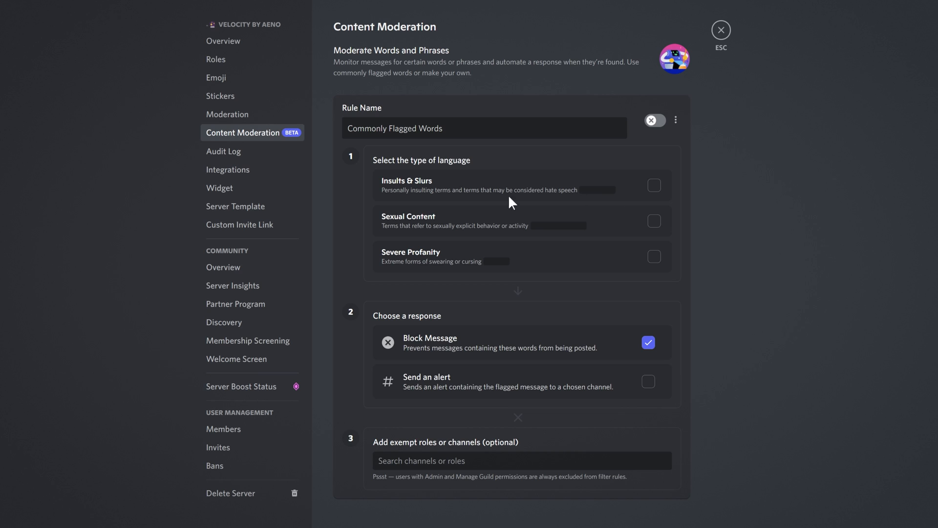
mouse_move(633, 187)
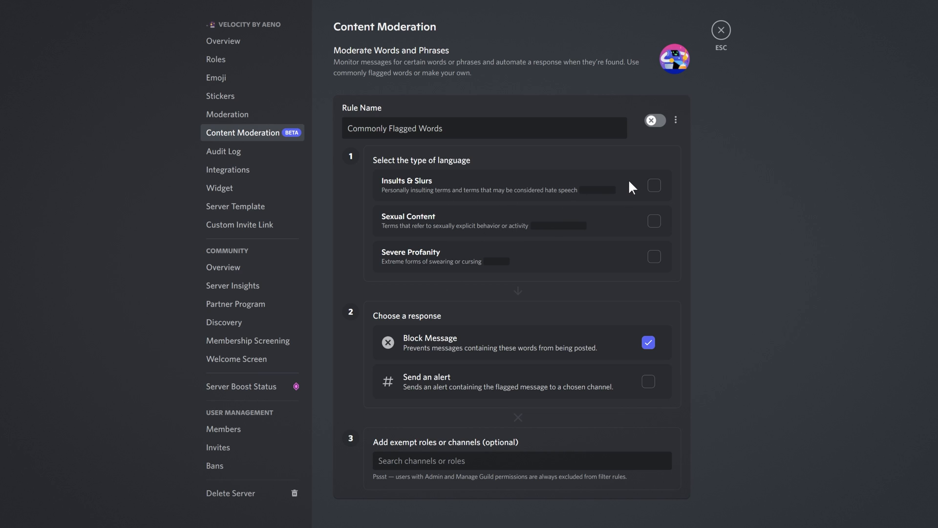
Add Severe Profanity to the Commonly Flagged Words rule's language types.
click(654, 257)
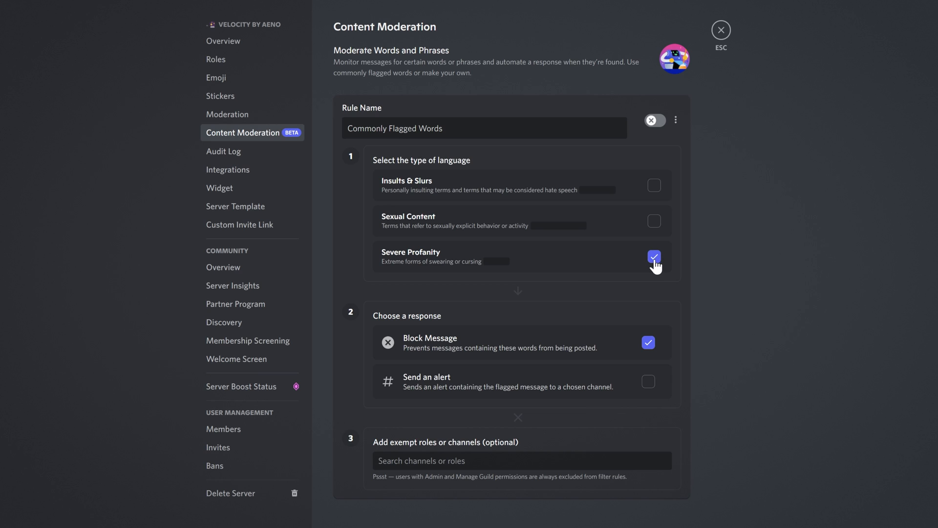
mouse_move(454, 275)
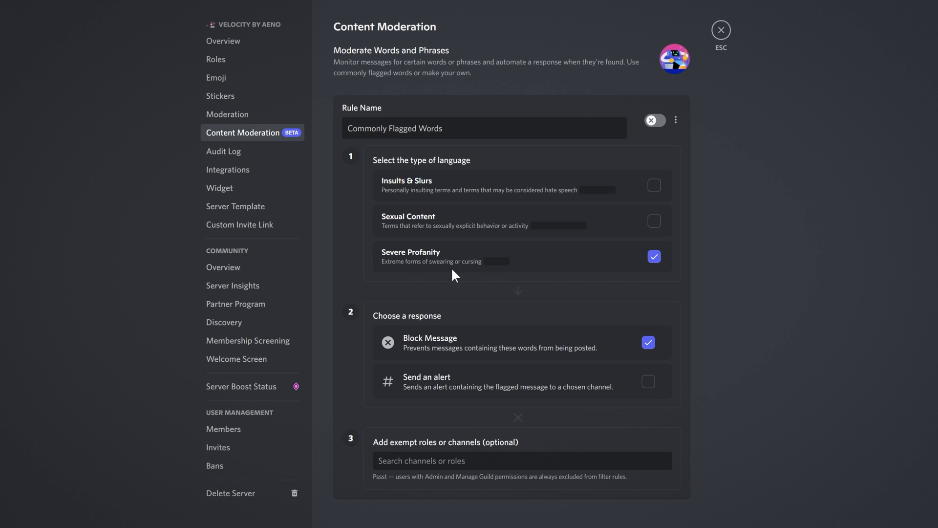
mouse_move(576, 264)
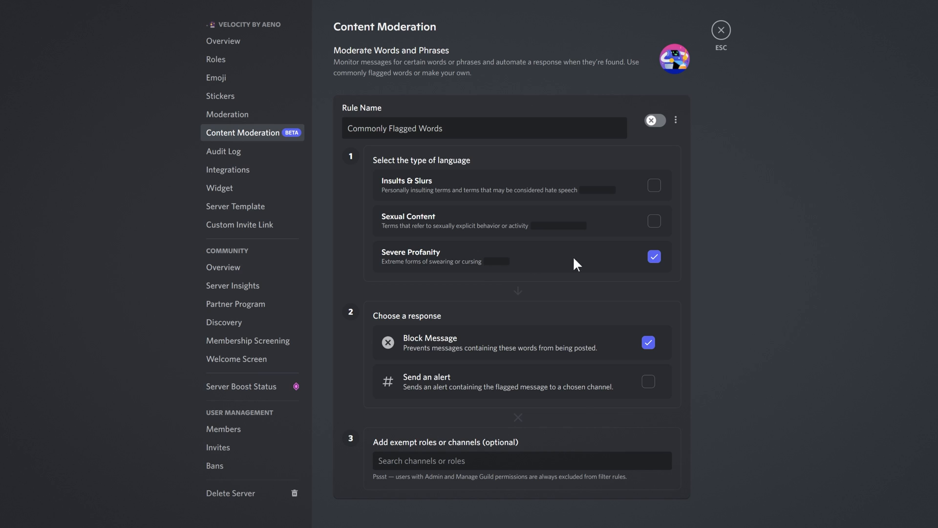
mouse_move(428, 363)
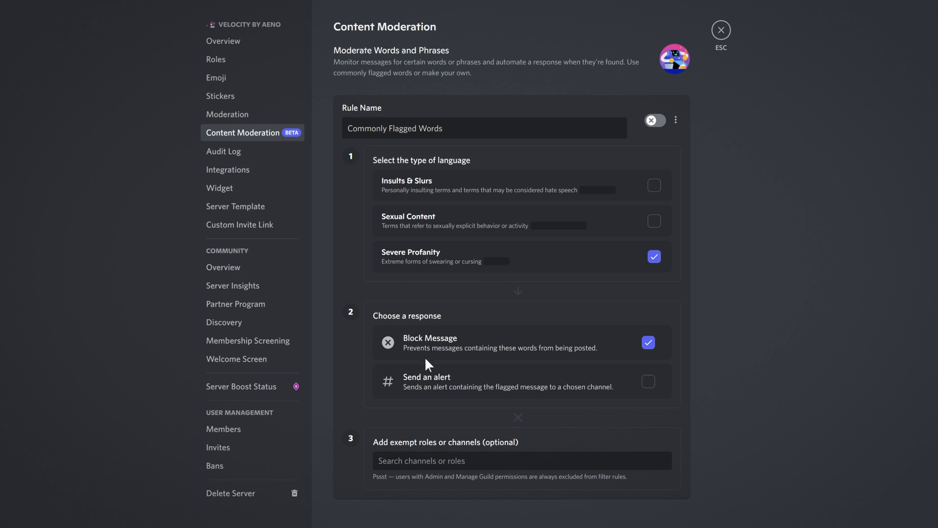
mouse_move(575, 344)
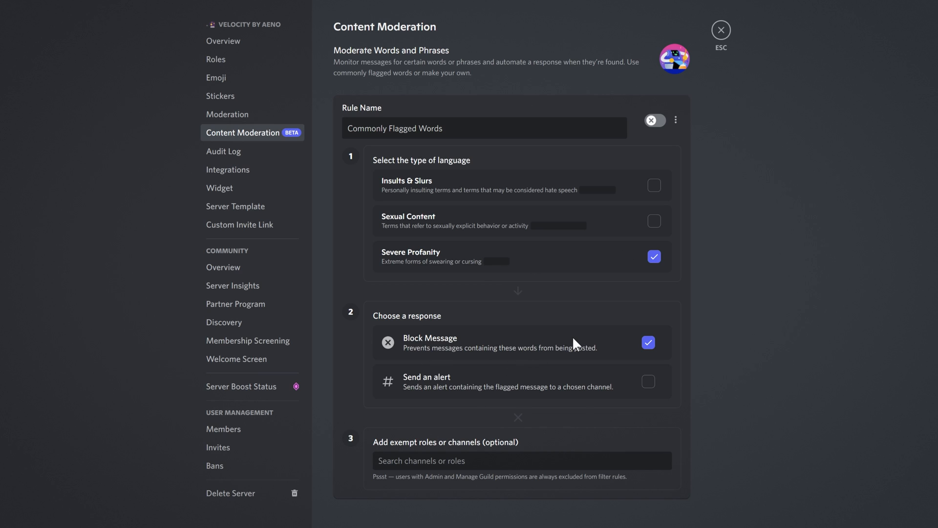
mouse_move(624, 349)
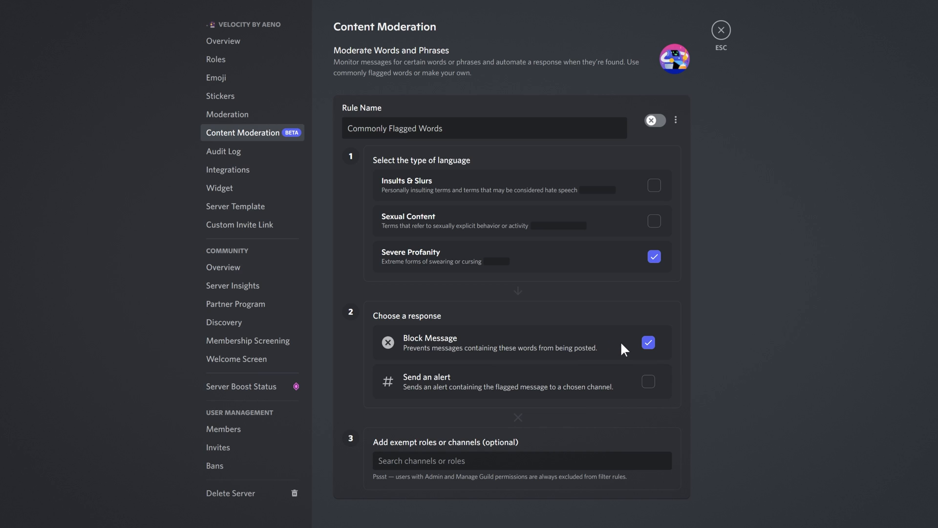
mouse_move(446, 339)
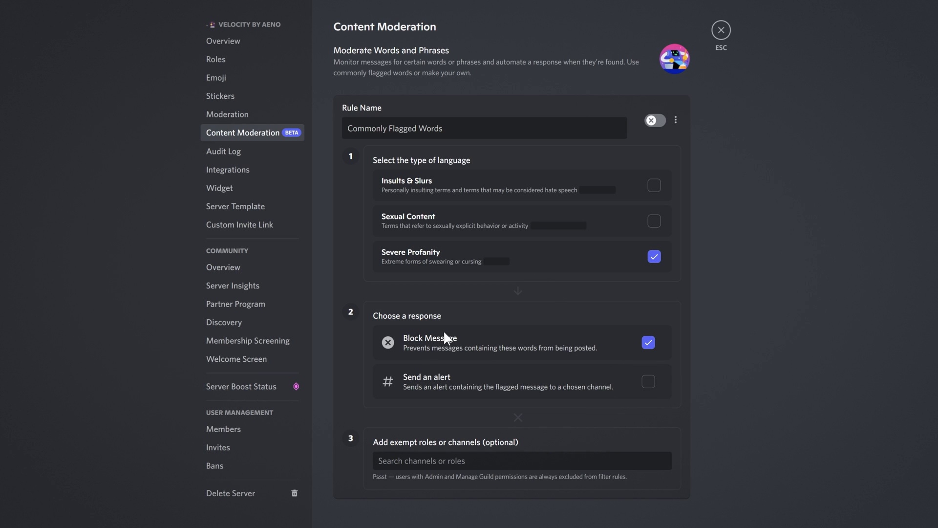
mouse_move(423, 392)
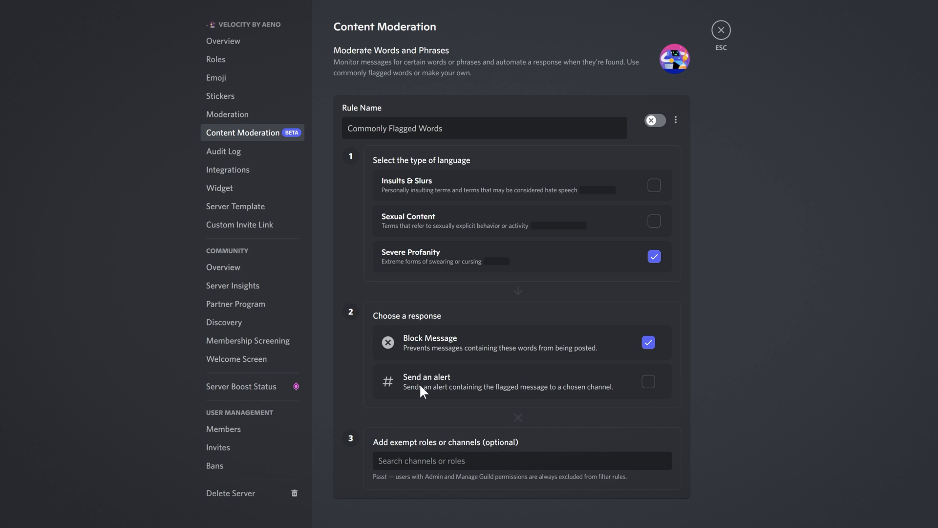
mouse_move(464, 355)
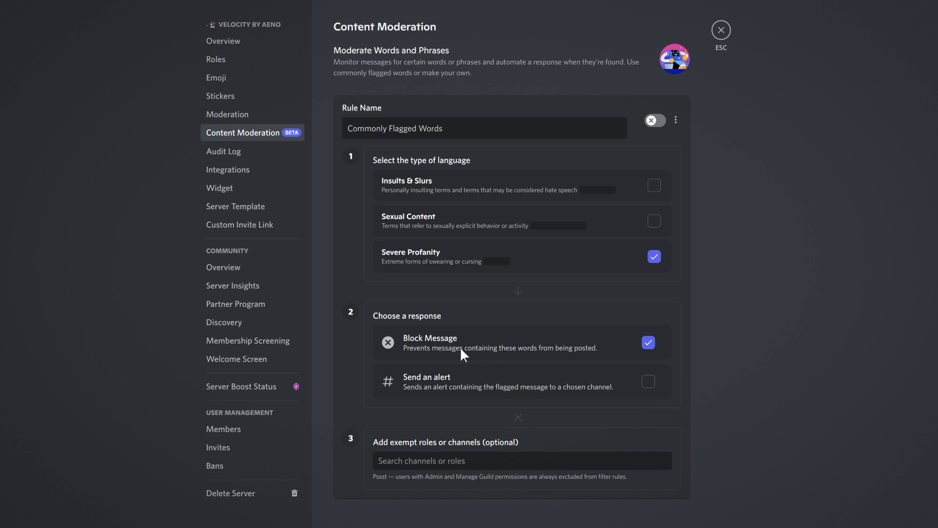
mouse_move(579, 260)
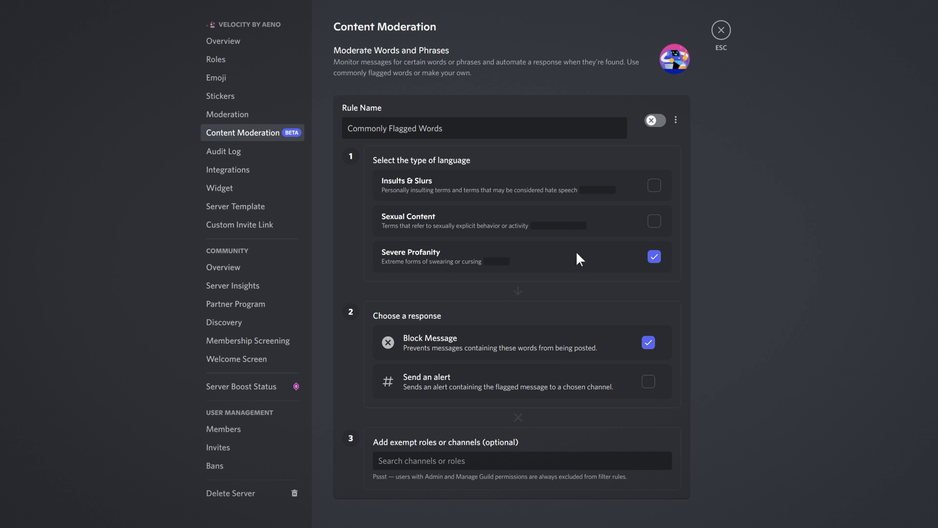
mouse_move(578, 357)
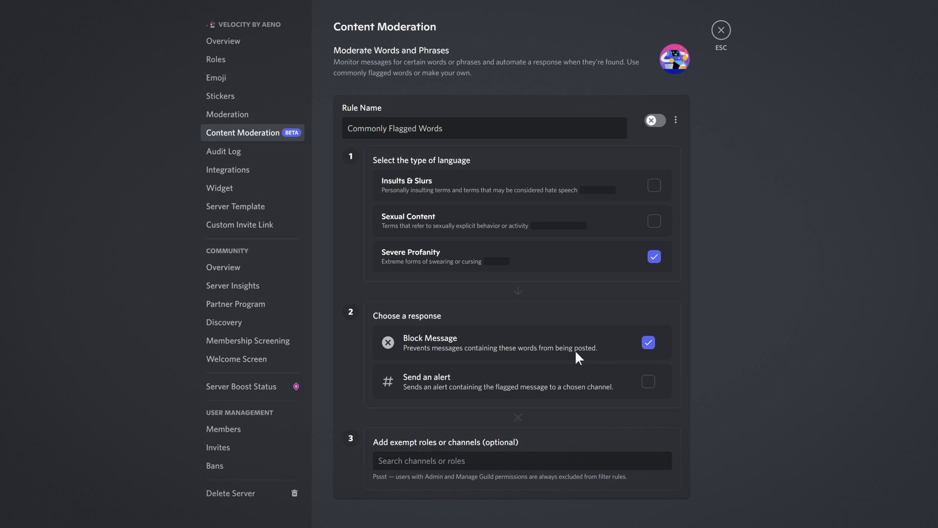
mouse_move(444, 353)
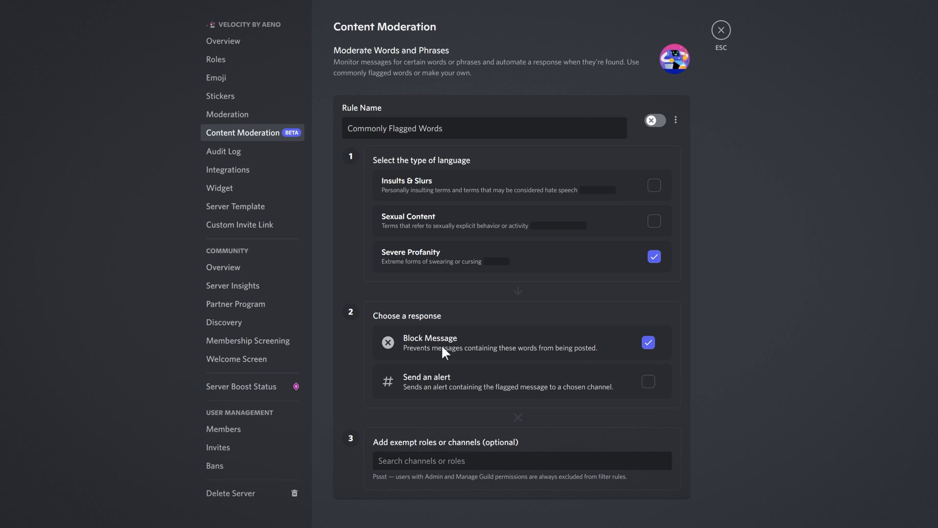
click(648, 342)
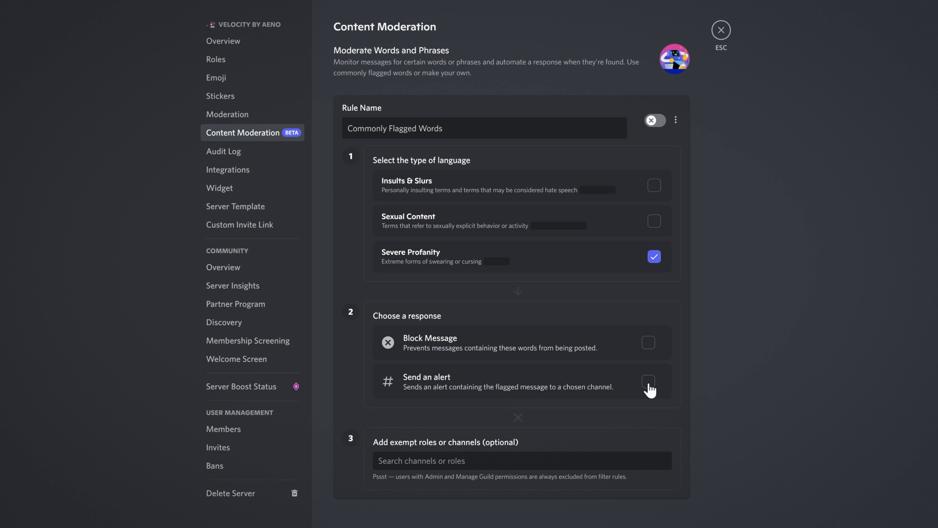
mouse_move(508, 380)
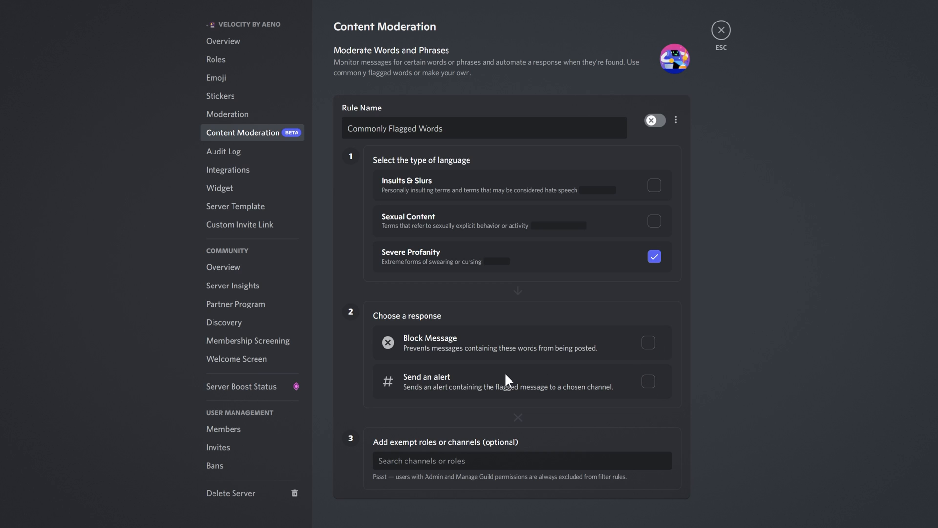
mouse_move(482, 382)
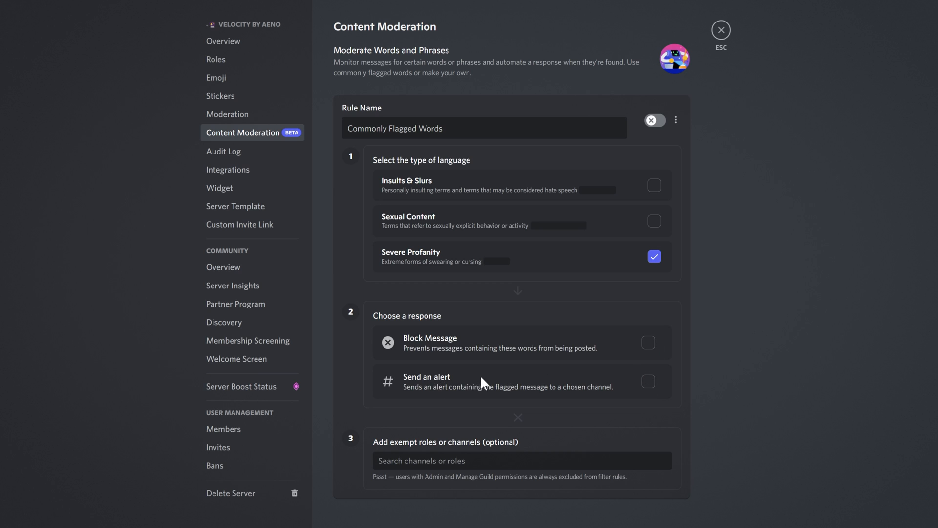
mouse_move(527, 392)
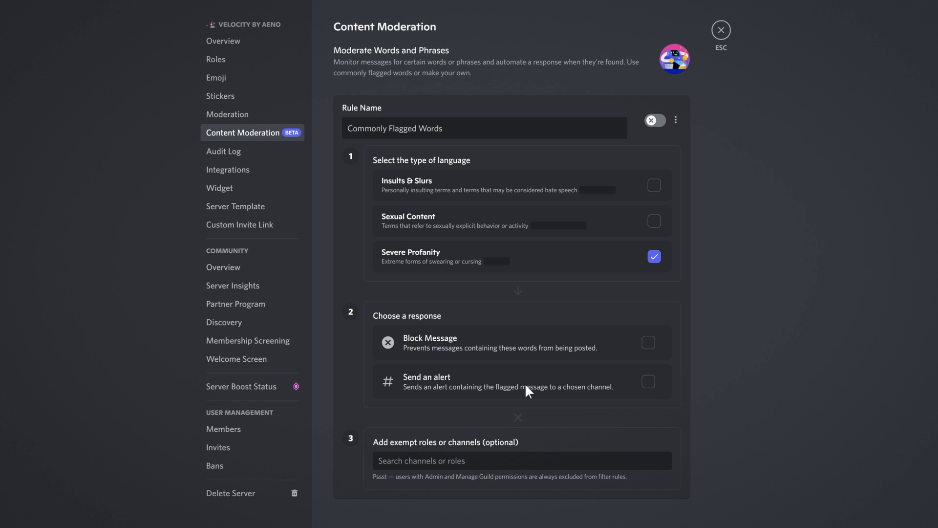
mouse_move(634, 375)
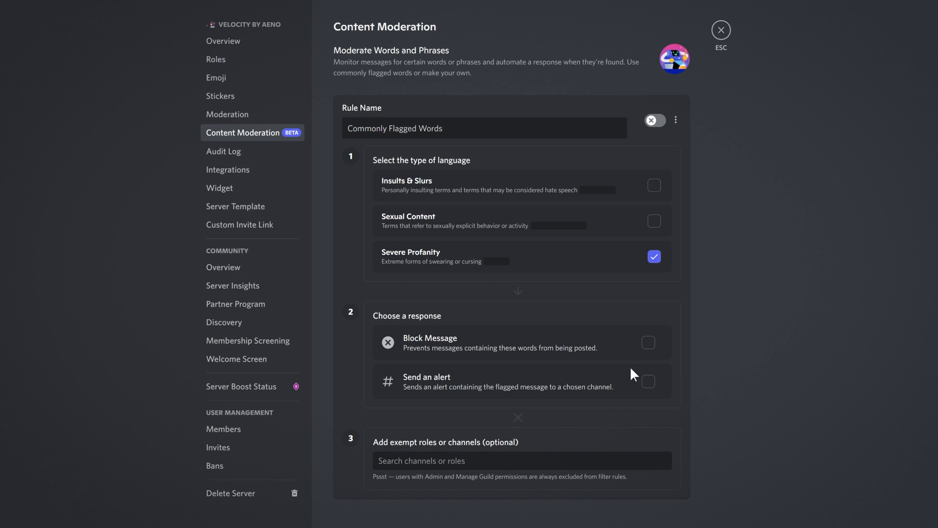
mouse_move(630, 389)
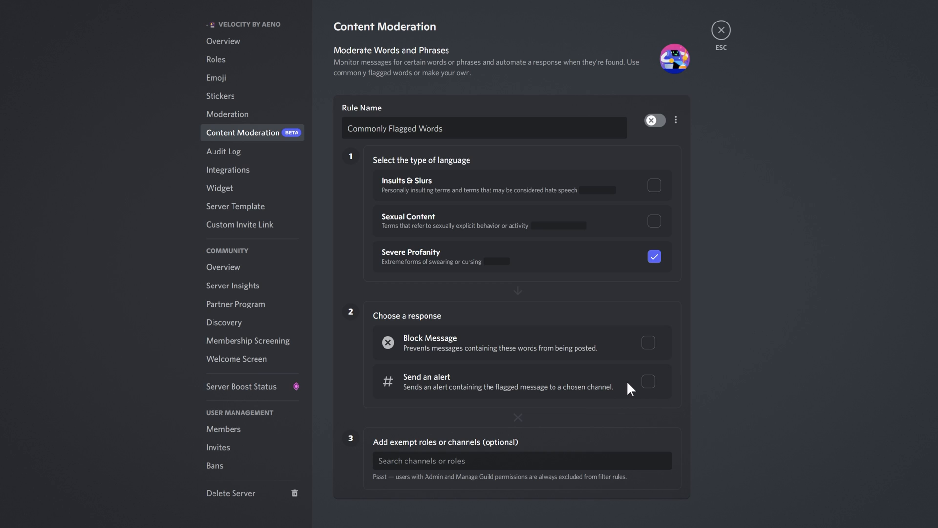
mouse_move(627, 385)
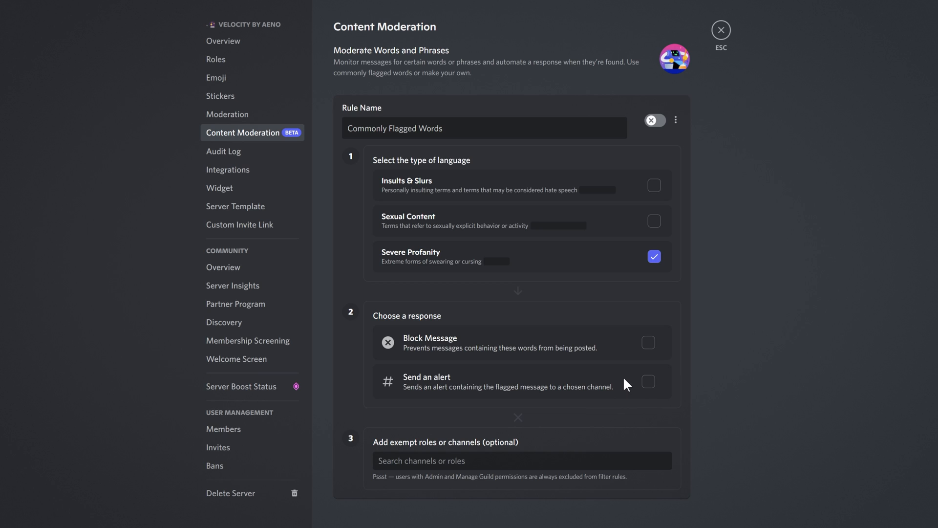
mouse_move(624, 388)
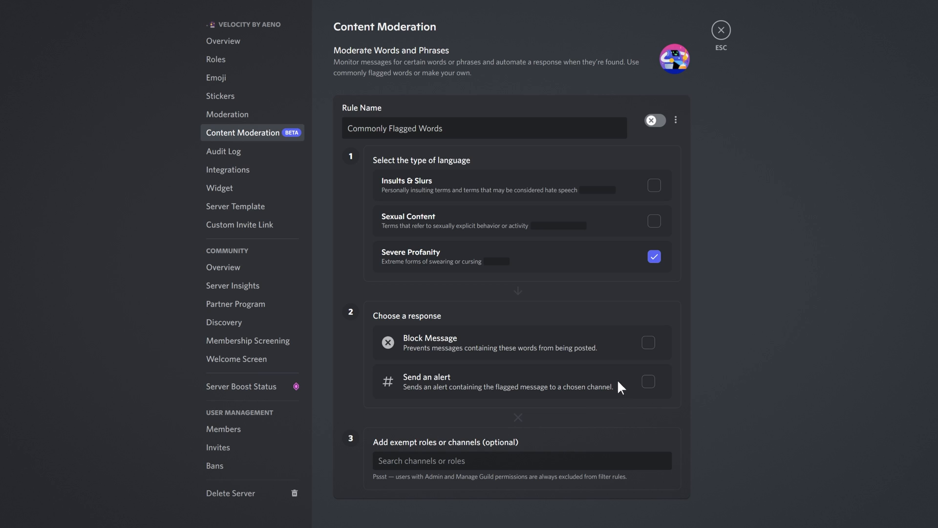
mouse_move(626, 384)
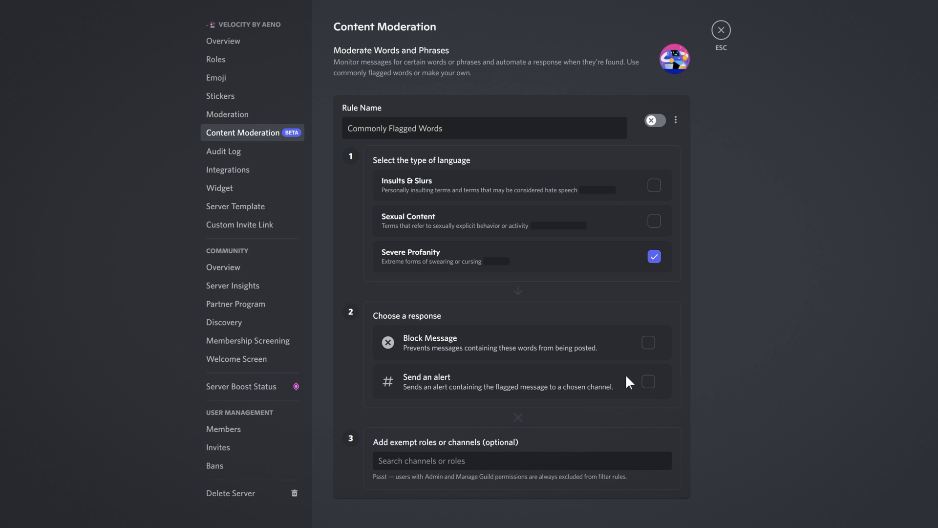
mouse_move(627, 384)
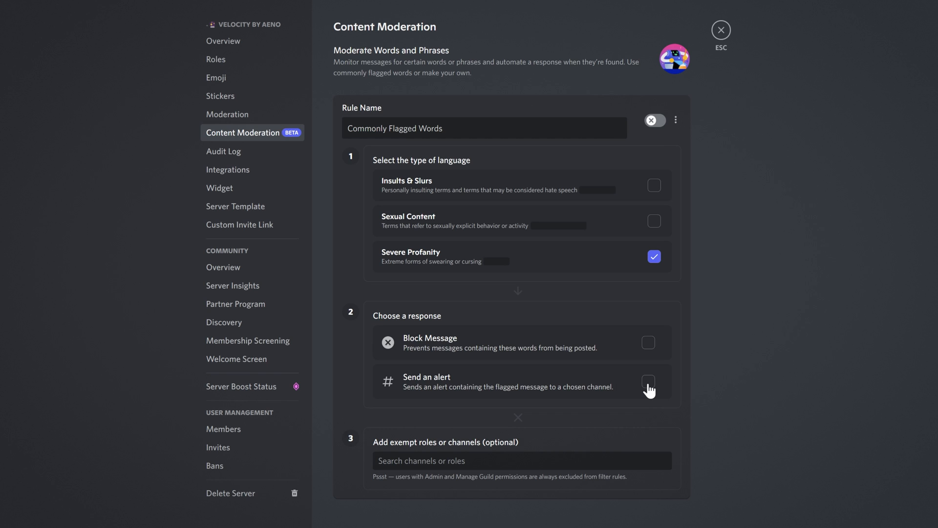
Make the Commonly Flagged Words rule send alerts to the #private channel.
click(649, 383)
text(#private)
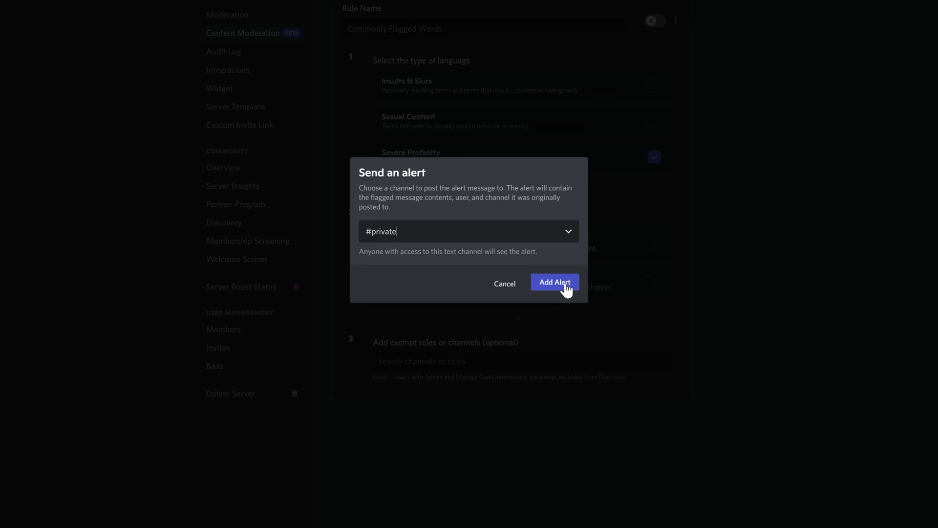
click(554, 281)
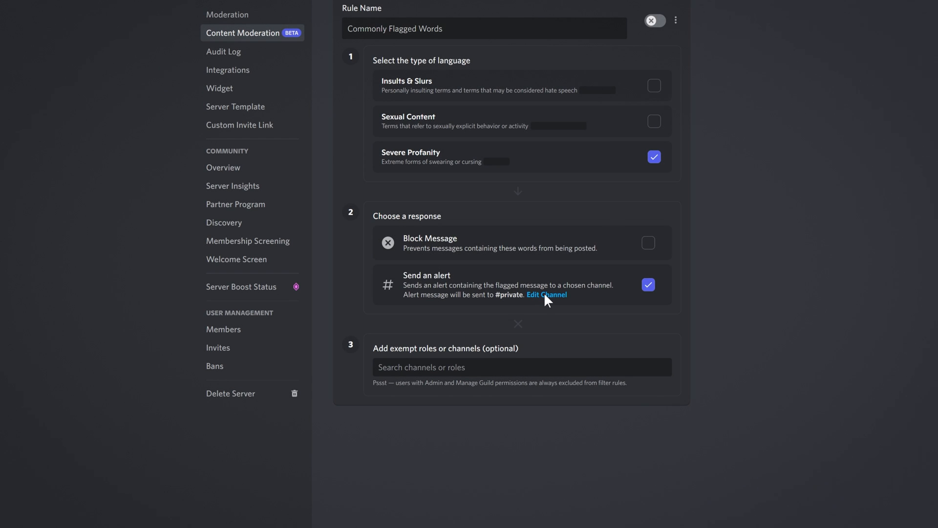
mouse_move(608, 310)
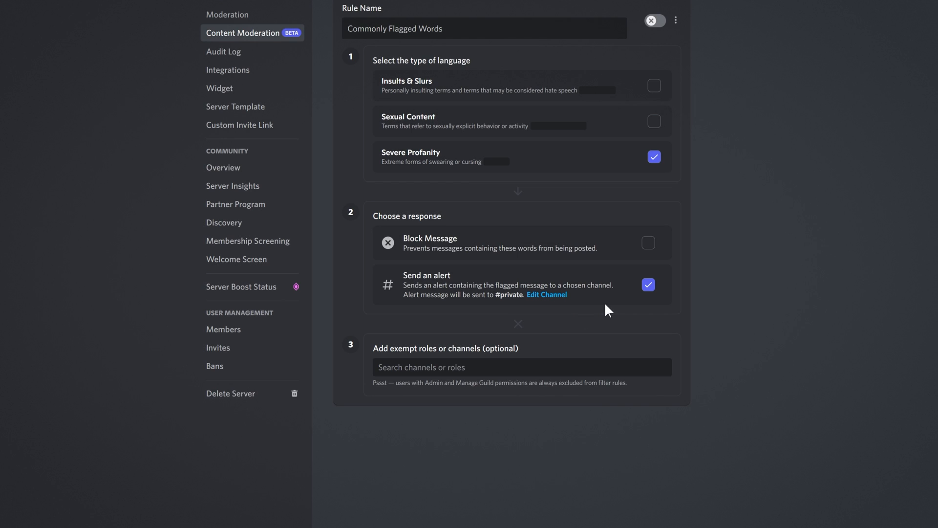
mouse_move(491, 361)
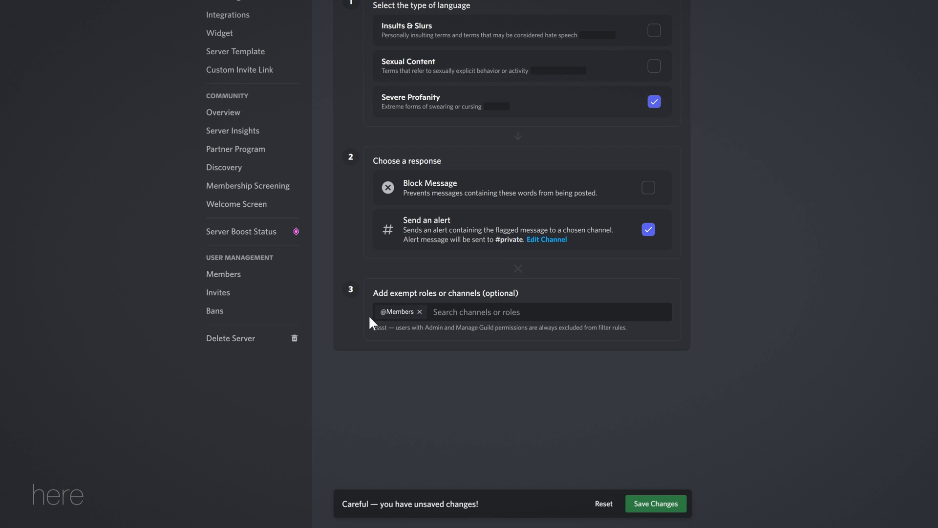
mouse_move(421, 317)
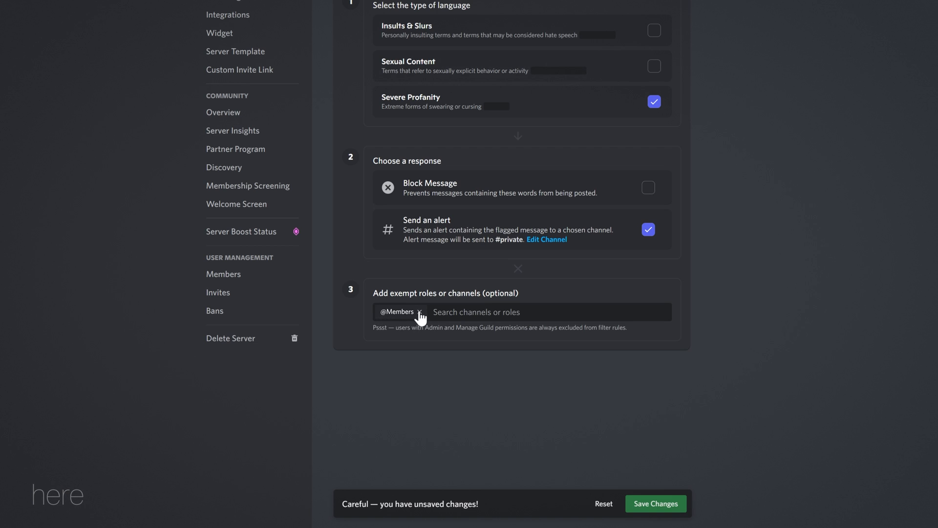
mouse_move(664, 240)
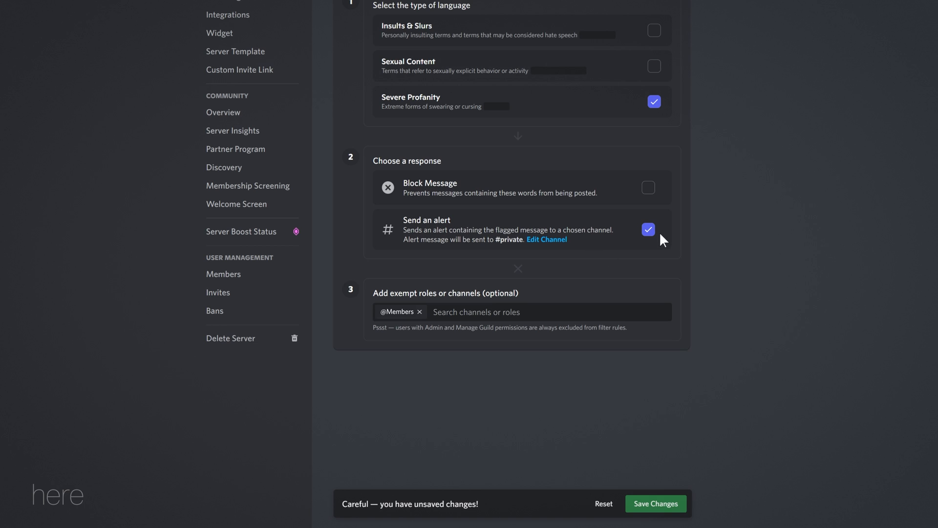
mouse_move(424, 317)
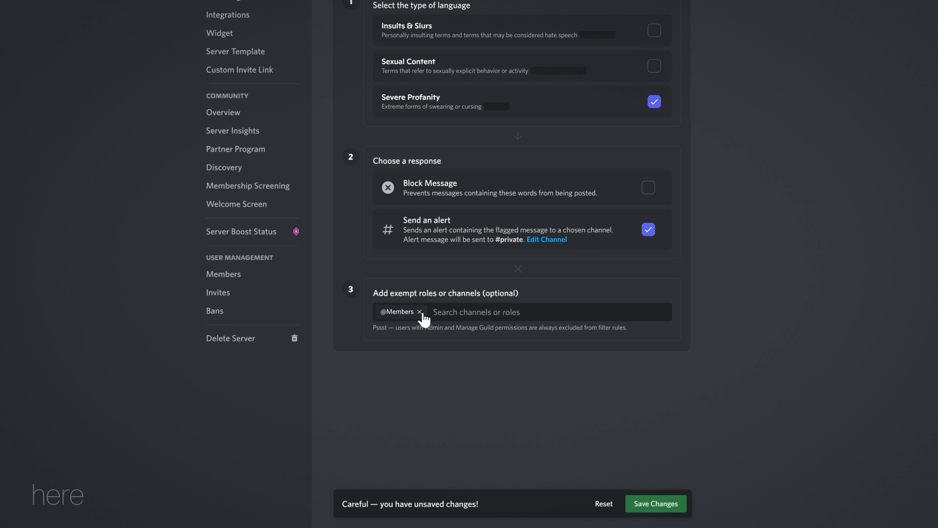
click(421, 312)
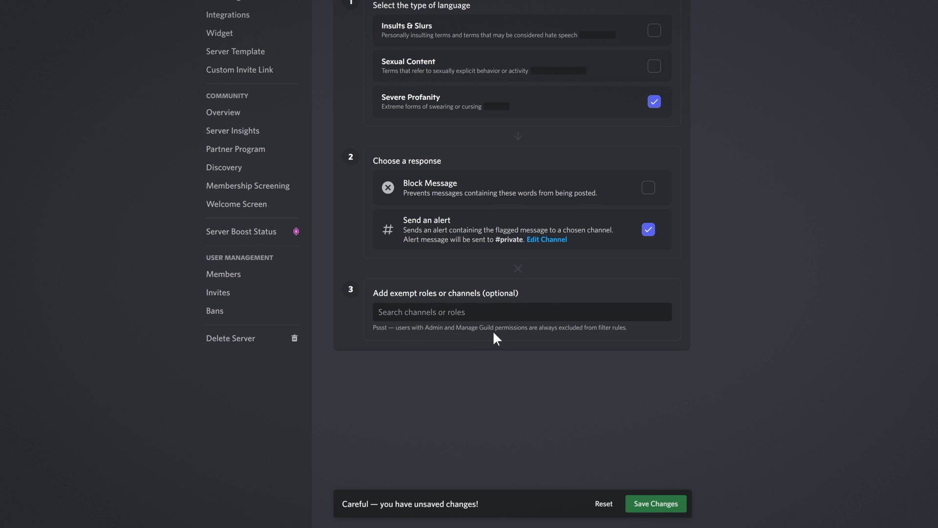
mouse_move(605, 338)
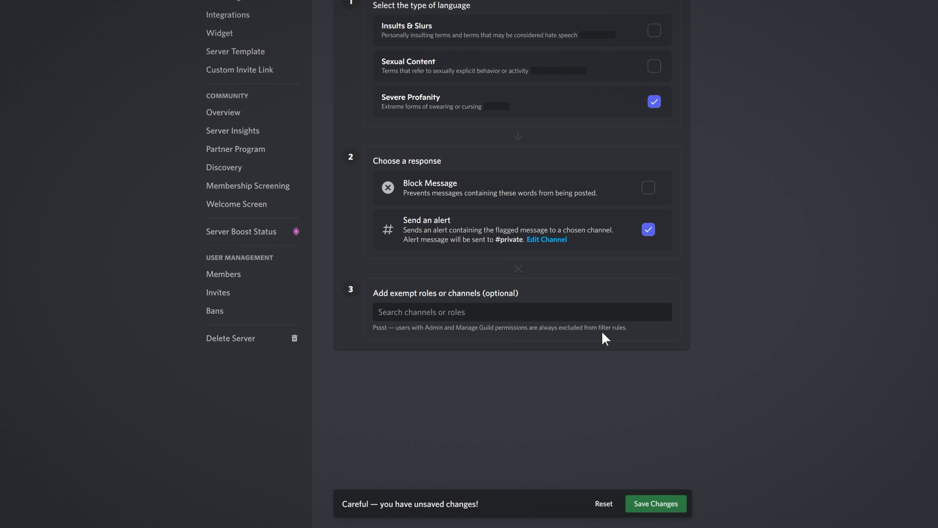
mouse_move(733, 418)
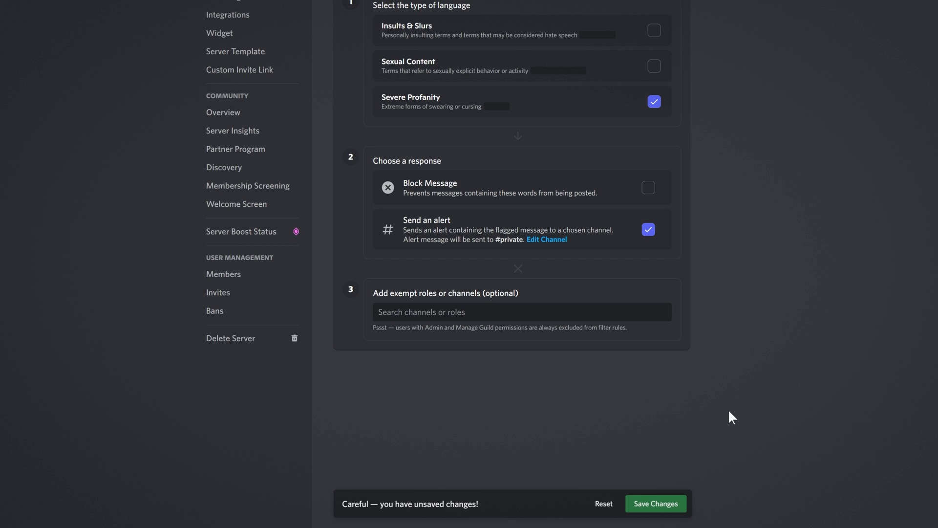
mouse_move(462, 344)
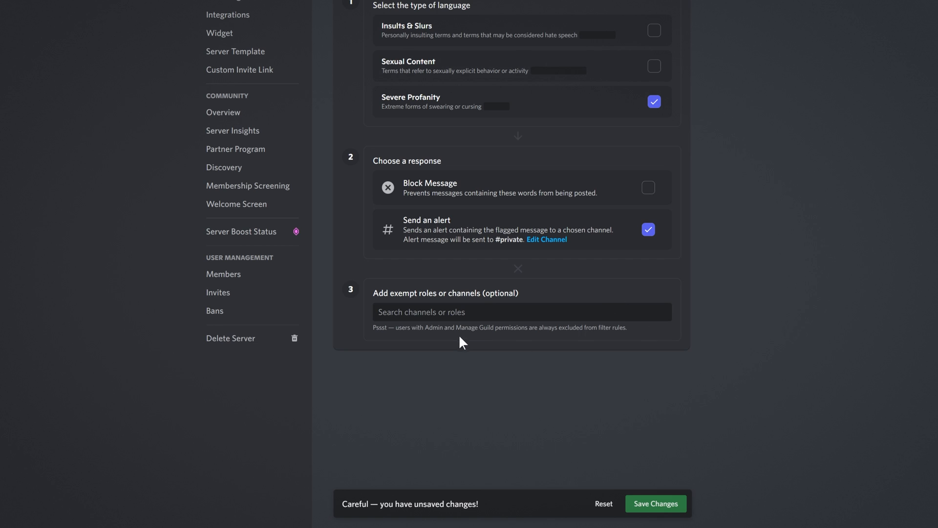
Collapse the Commonly Flagged Words rule editor so its changes are saved.
scroll(up, 3)
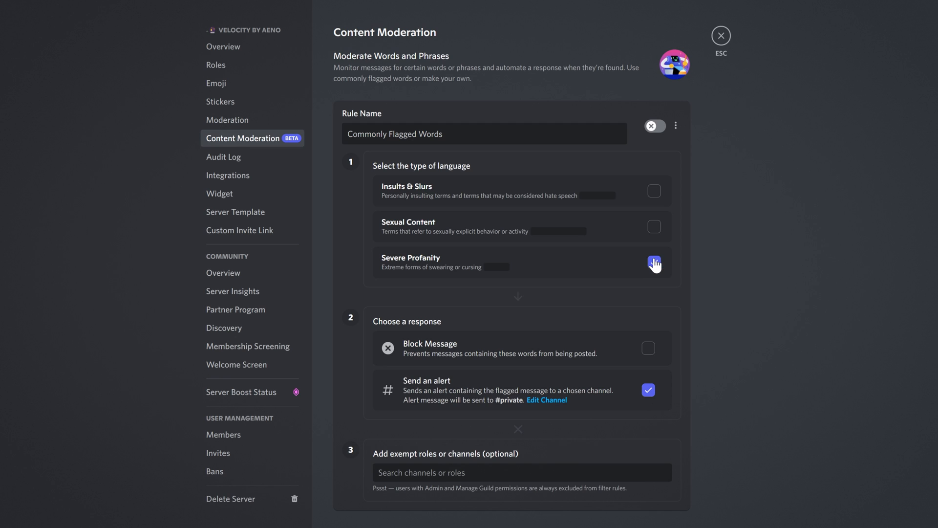
click(654, 262)
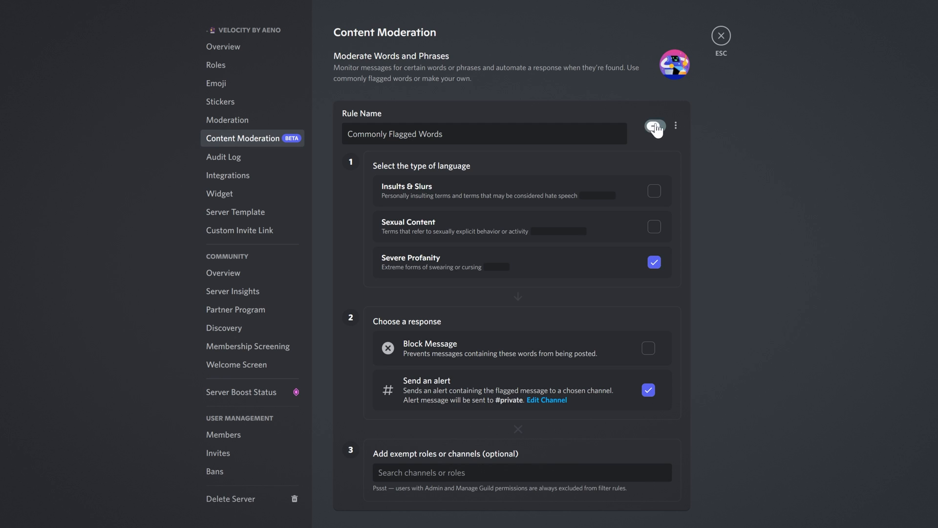
scroll(down, 3)
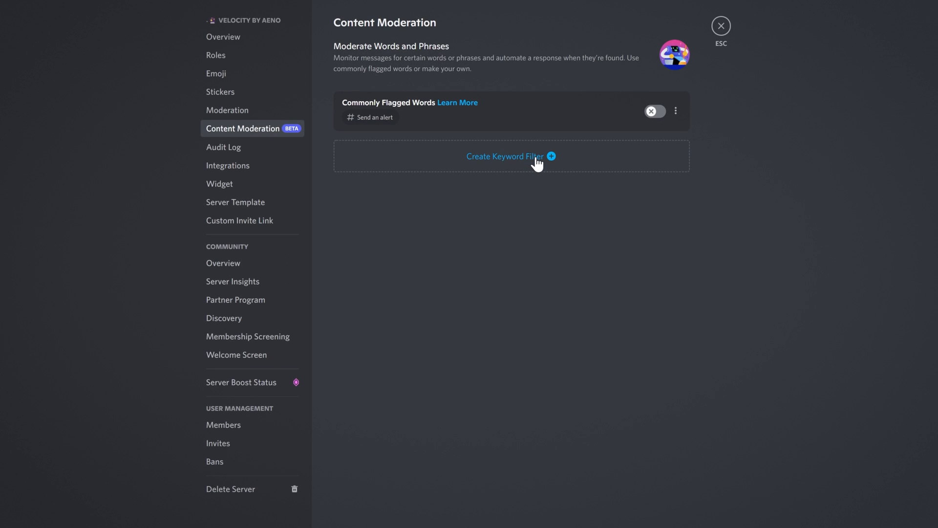
Create a new keyword filter rule named 'Fruit' and ready its word list.
click(505, 157)
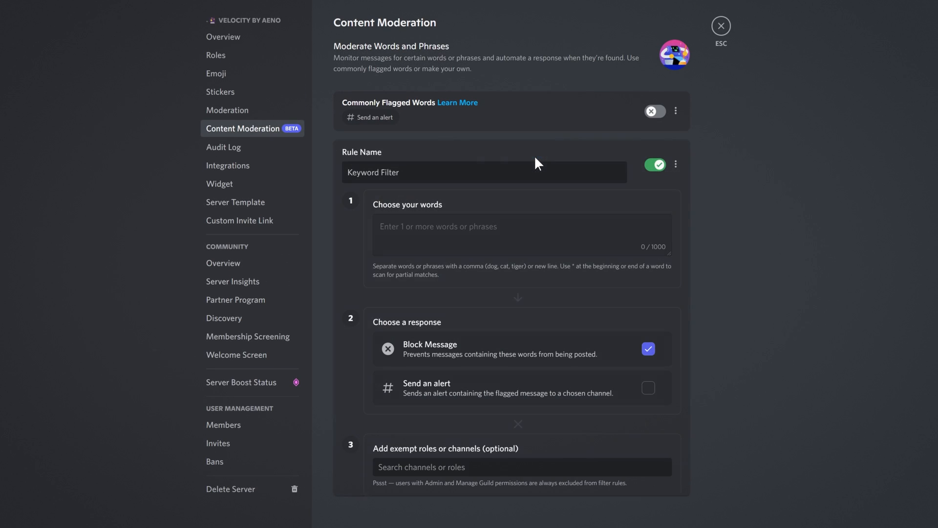
triple_click(372, 173)
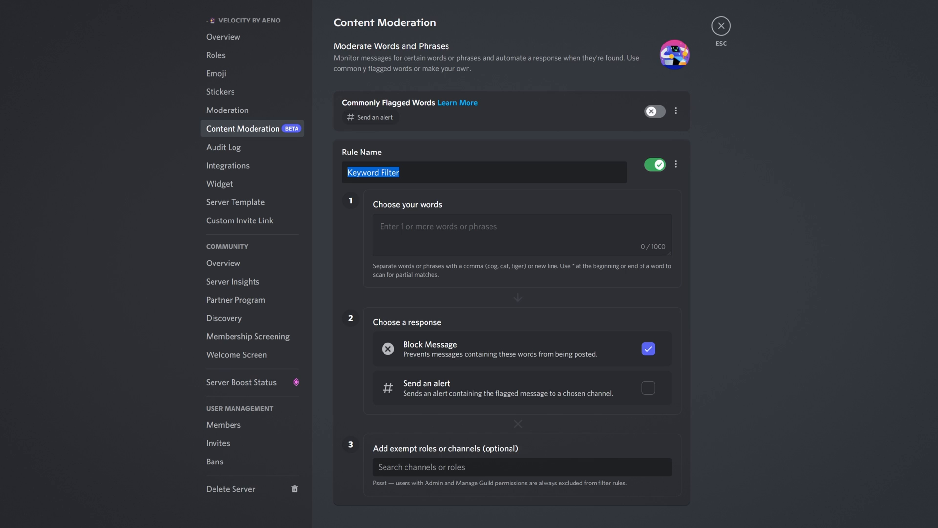
mouse_move(562, 134)
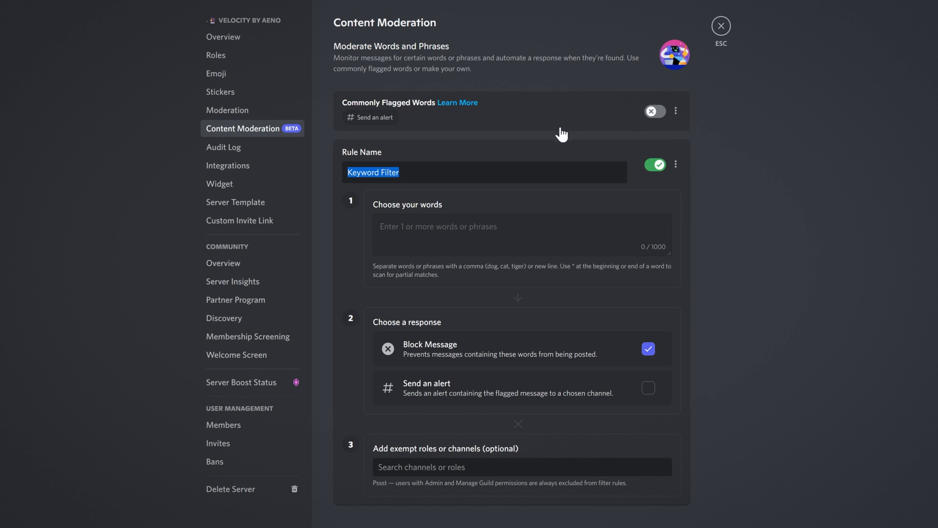
mouse_move(562, 134)
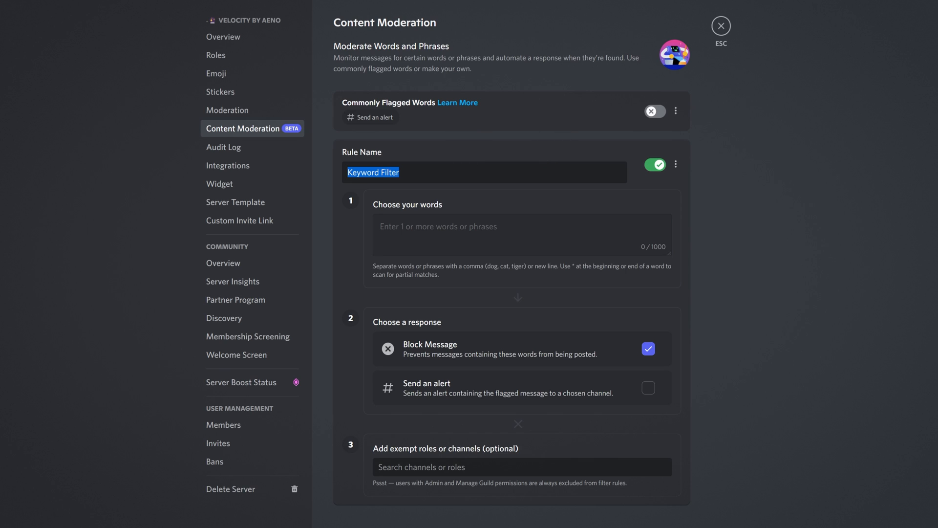
text(Fruit)
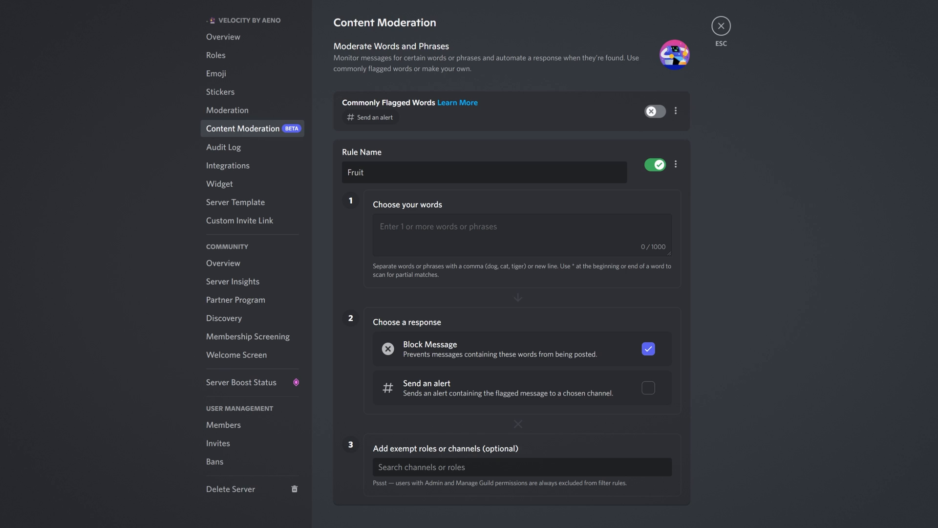
click(418, 173)
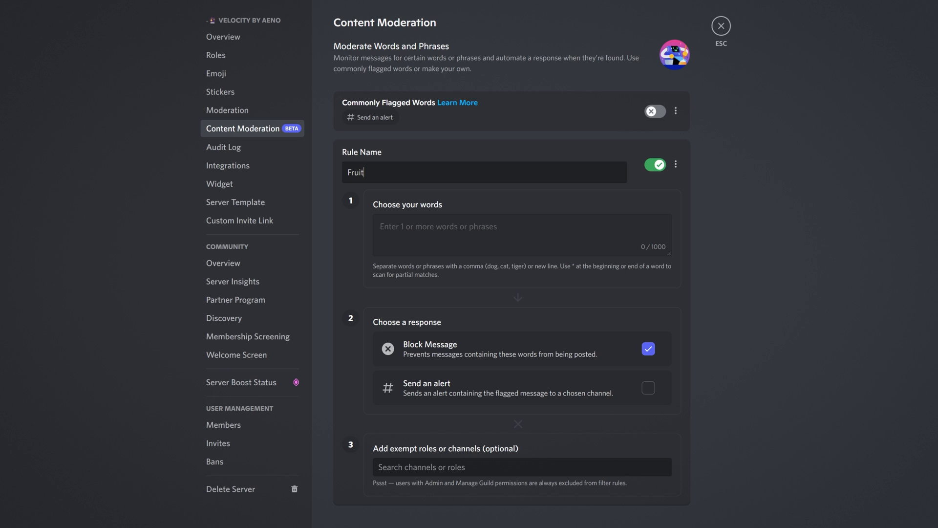
click(520, 227)
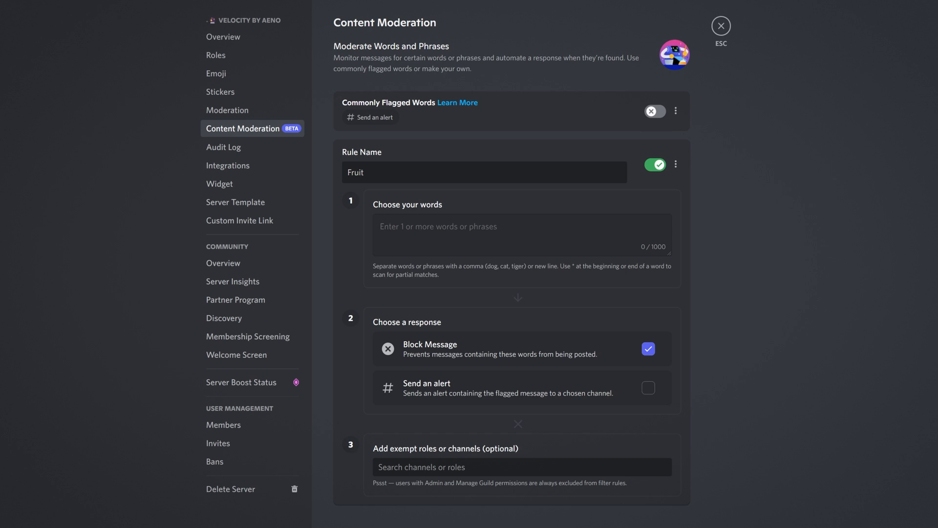
Enter ten comma-separated fruit words, apple, apples, pineapples, pineapple, orange through cherries.
text(apple)
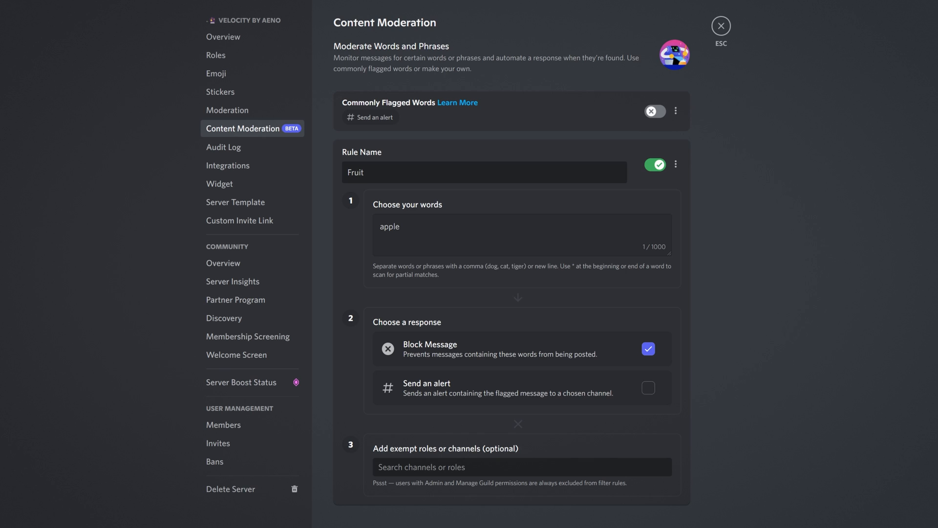
mouse_move(576, 276)
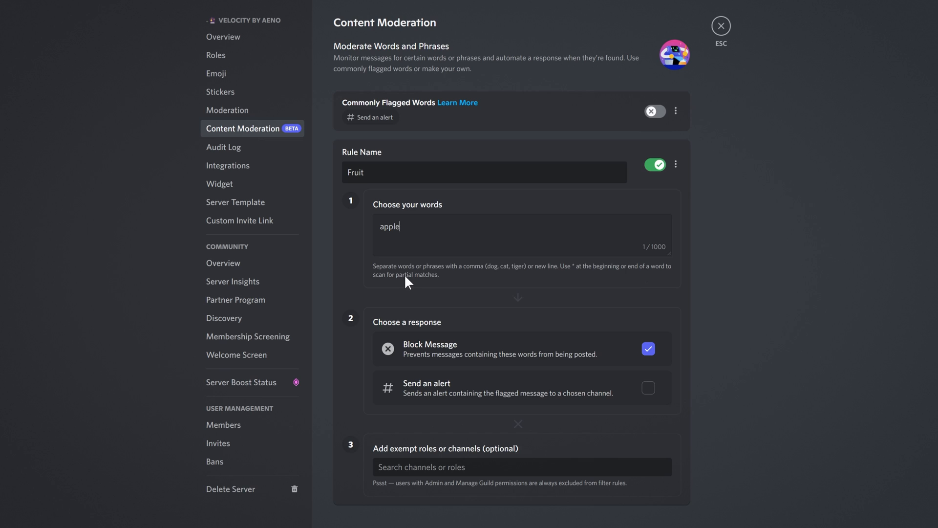
mouse_move(802, 269)
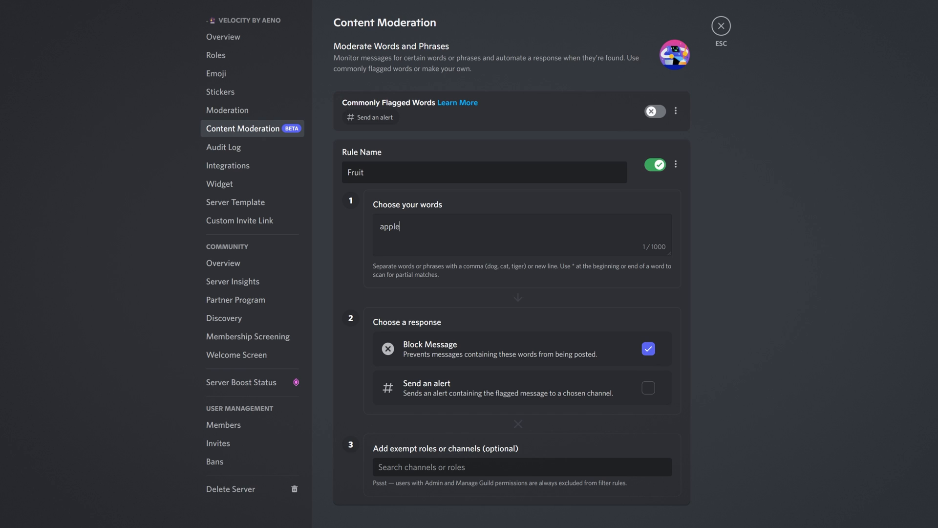
text(,)
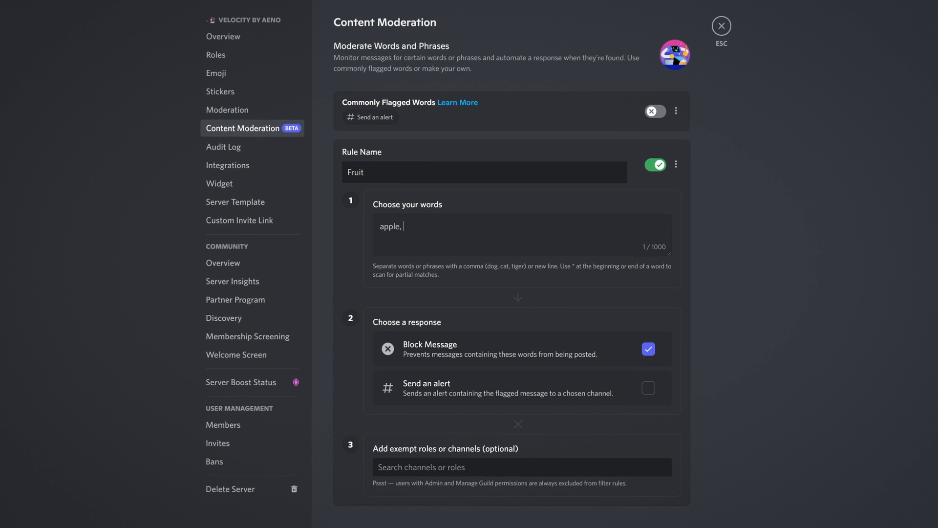
text(apples, pineapples, pineapple, orange, oranges, banana, bananas, cherry, cherries)
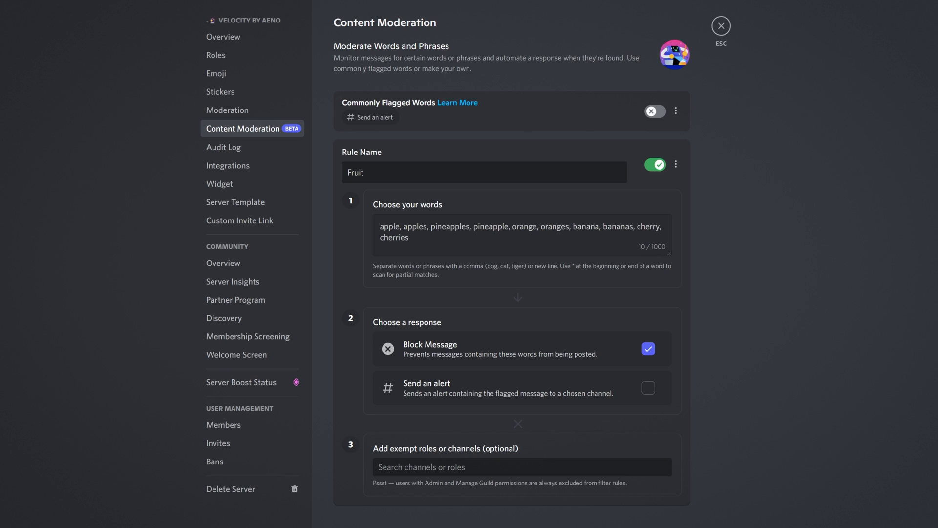
mouse_move(666, 253)
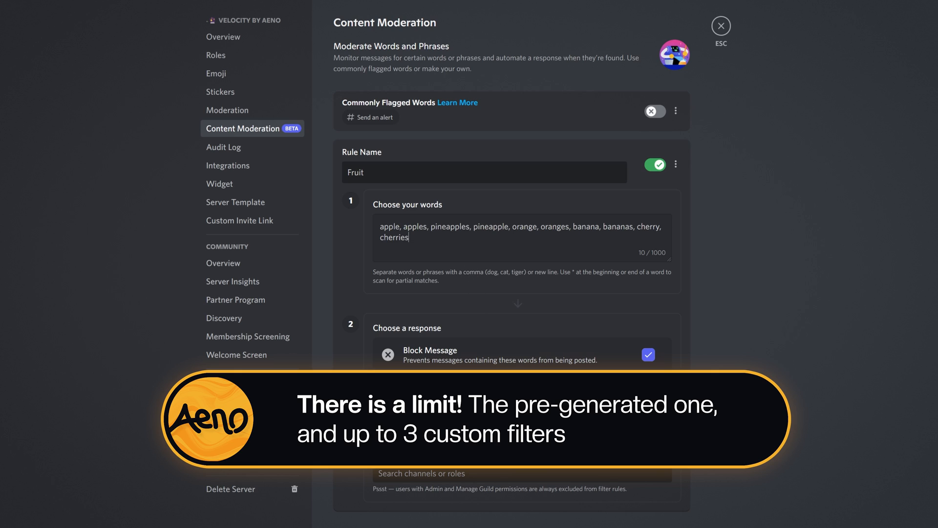
mouse_move(465, 285)
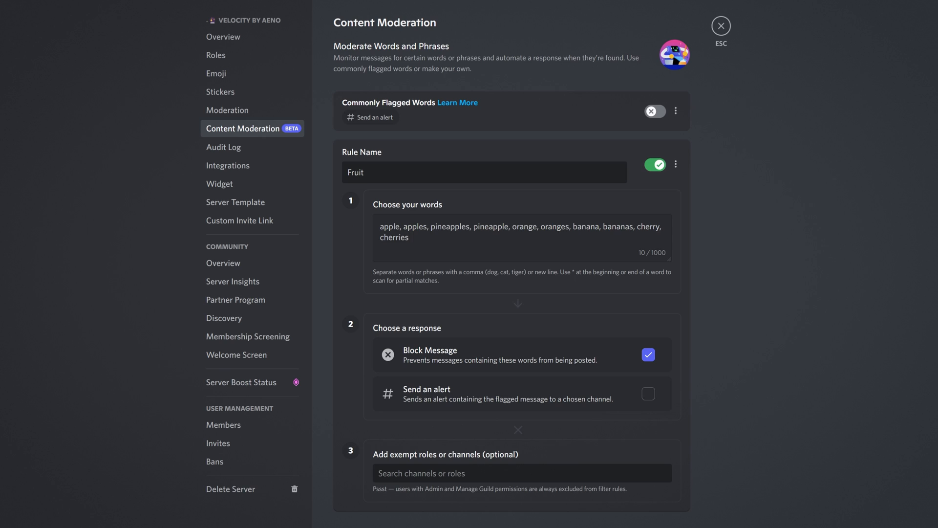
mouse_move(436, 367)
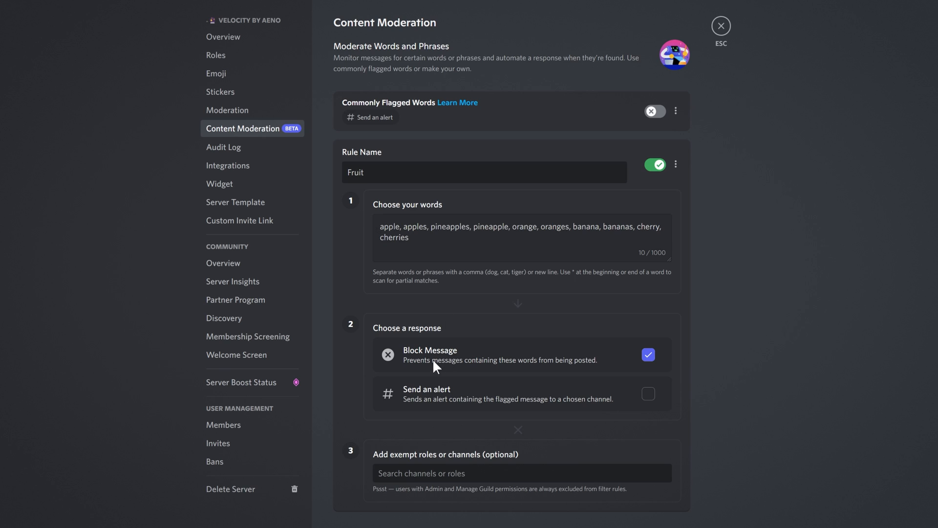
mouse_move(639, 401)
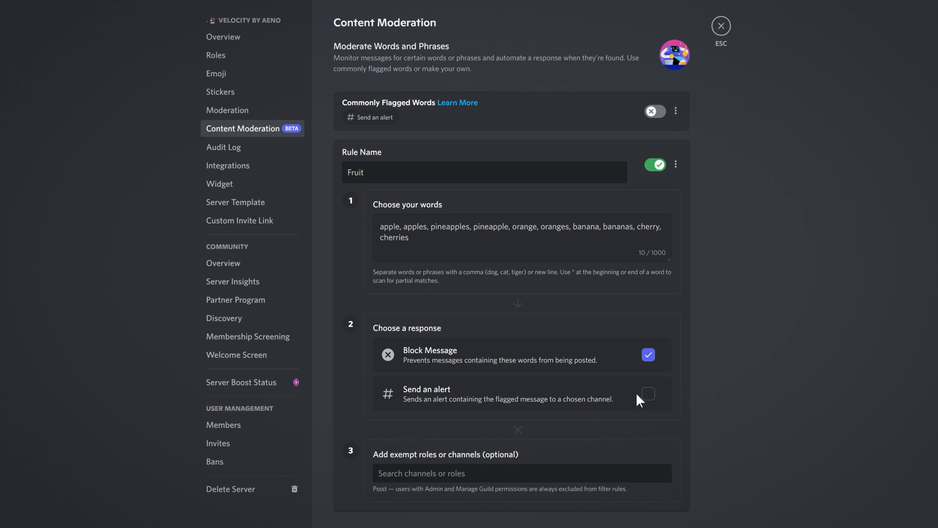
Change the Fruit rule's response to an alert sent to #private.
click(648, 394)
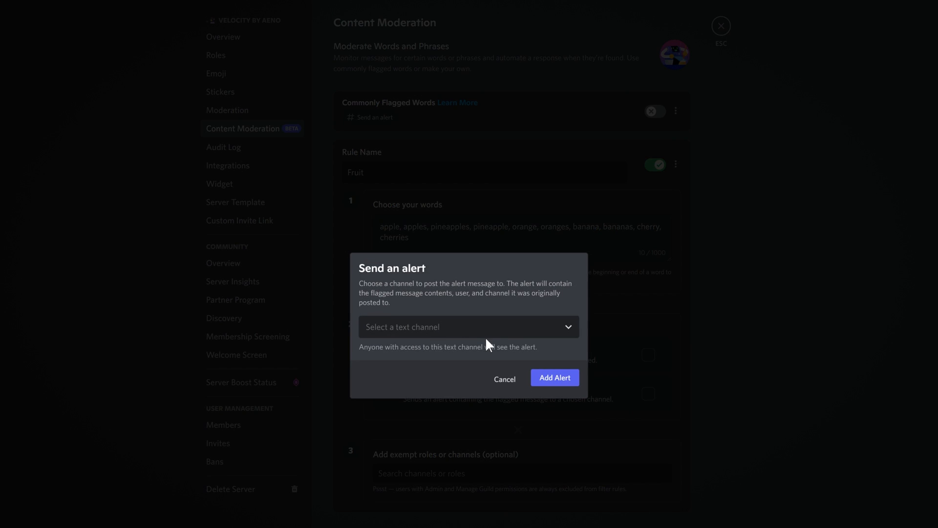
click(553, 378)
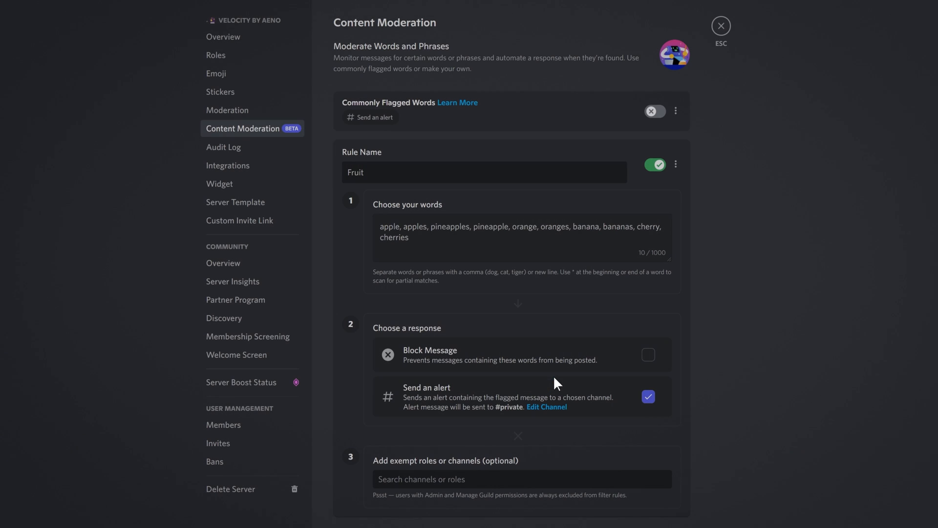
scroll(down, 3)
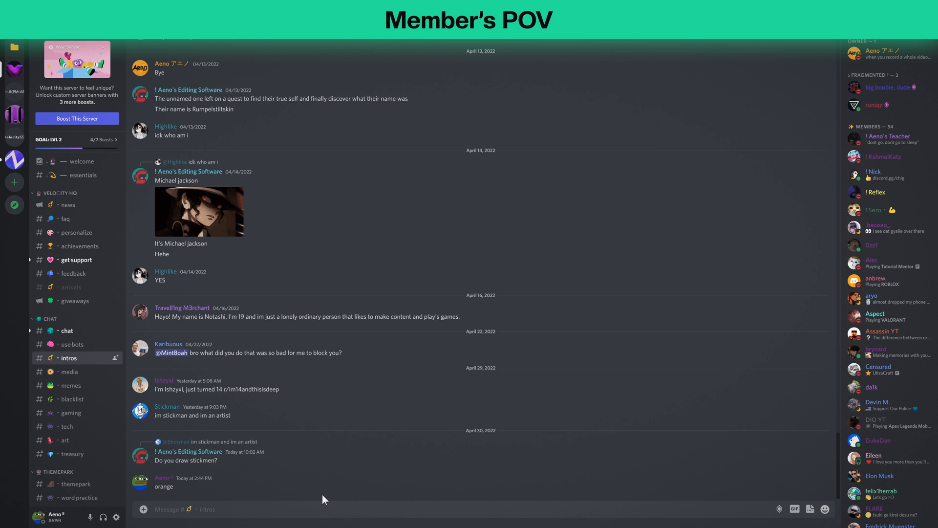
mouse_move(273, 484)
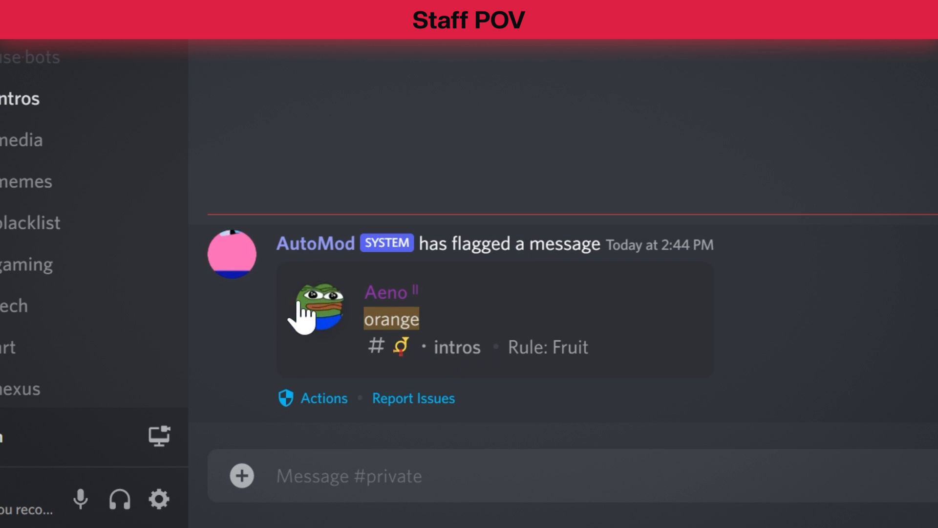
mouse_move(419, 362)
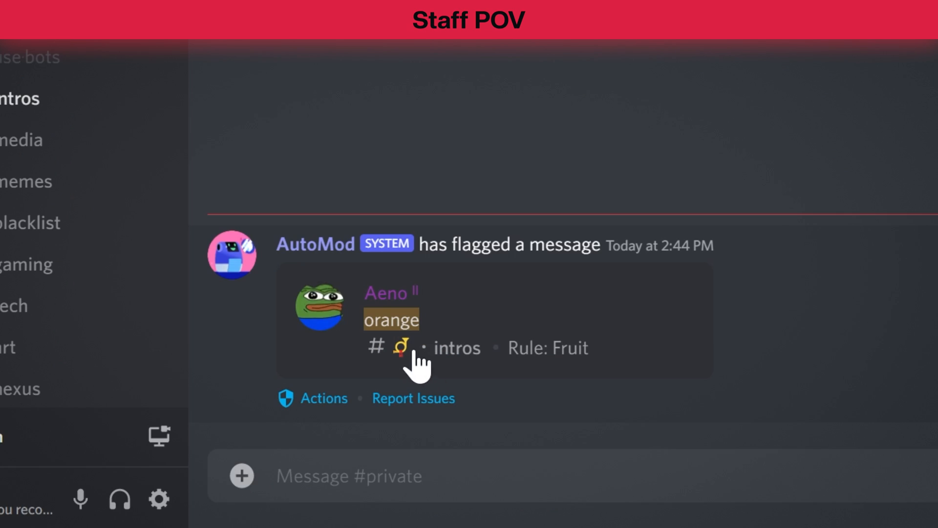
mouse_move(437, 328)
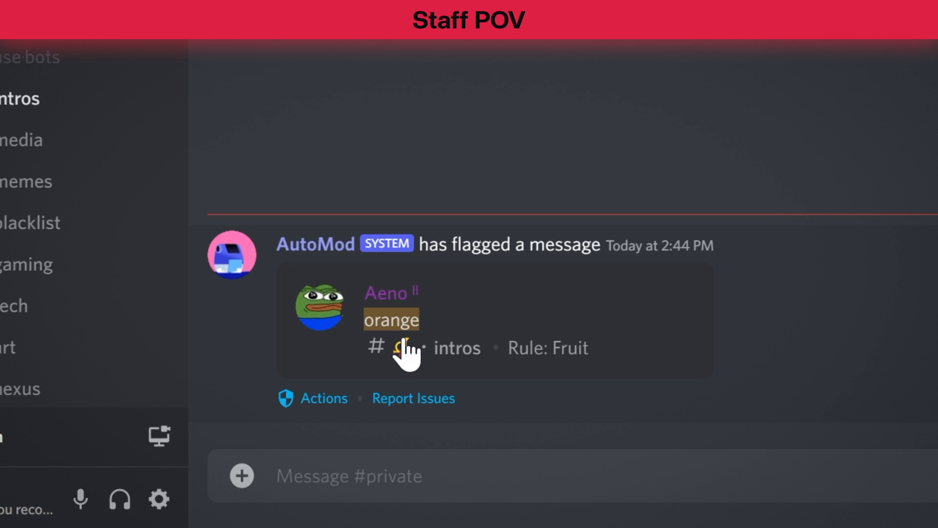
mouse_move(472, 377)
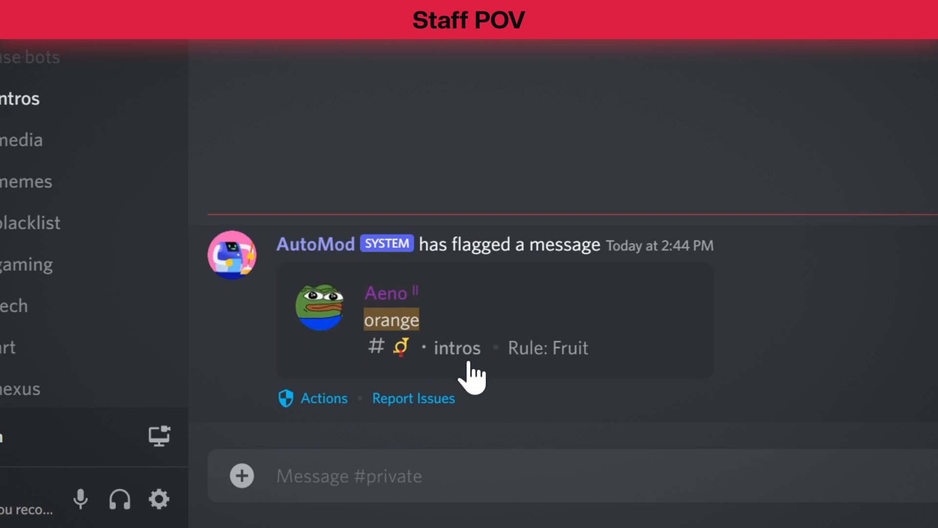
mouse_move(562, 365)
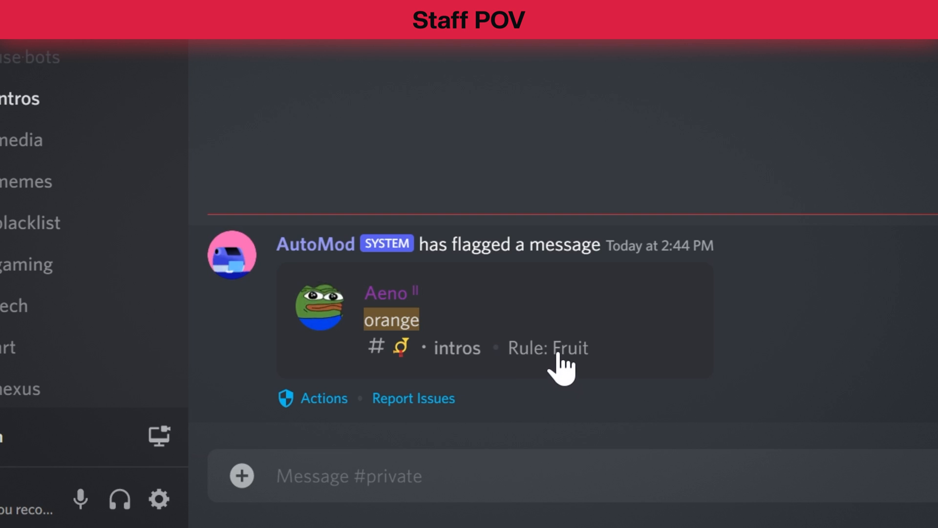
mouse_move(580, 200)
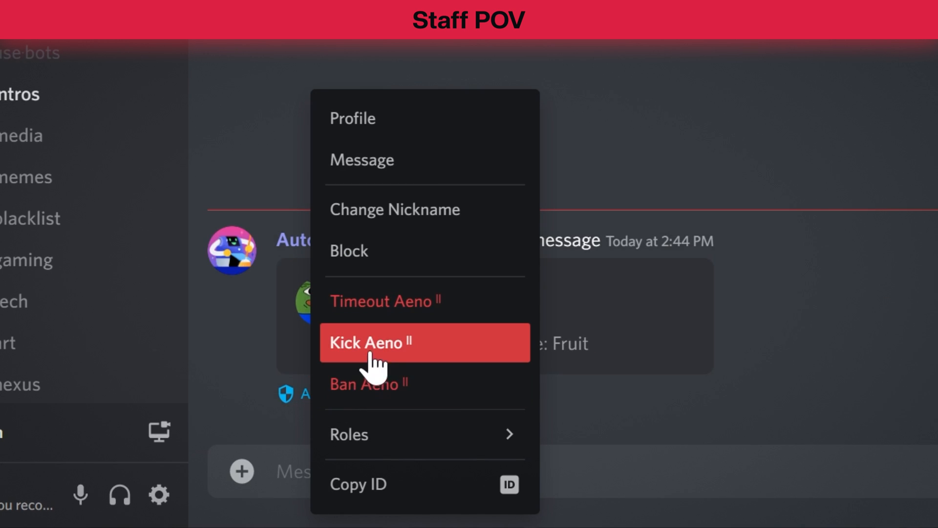
mouse_move(472, 383)
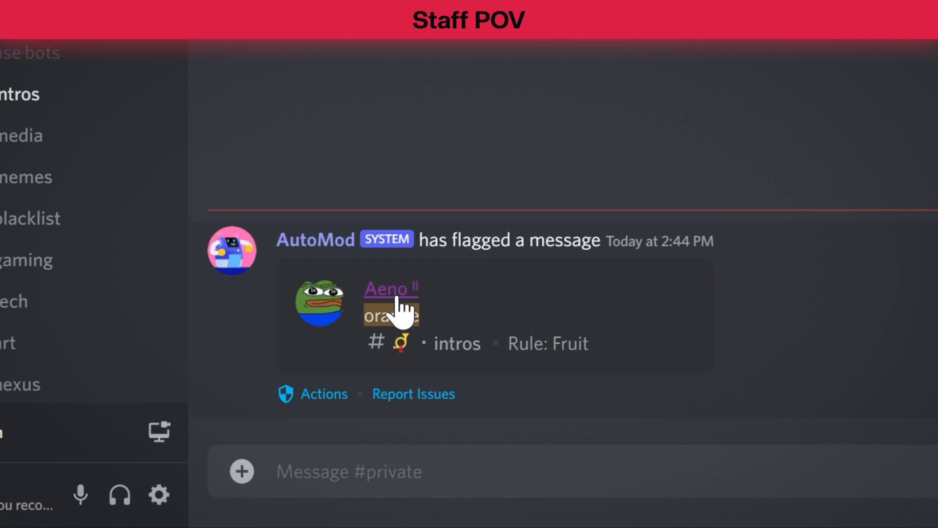
Right-click the author of the flagged 'orange' alert in #private to view moderation options.
right_click(390, 288)
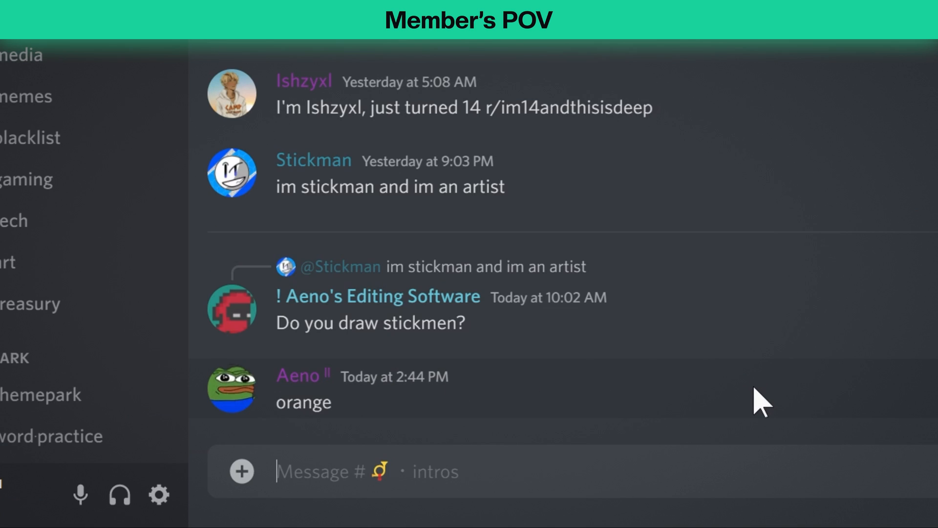
Switch the Fruit AutoMod rule to Block Message and turn off Send an alert.
right_click(302, 402)
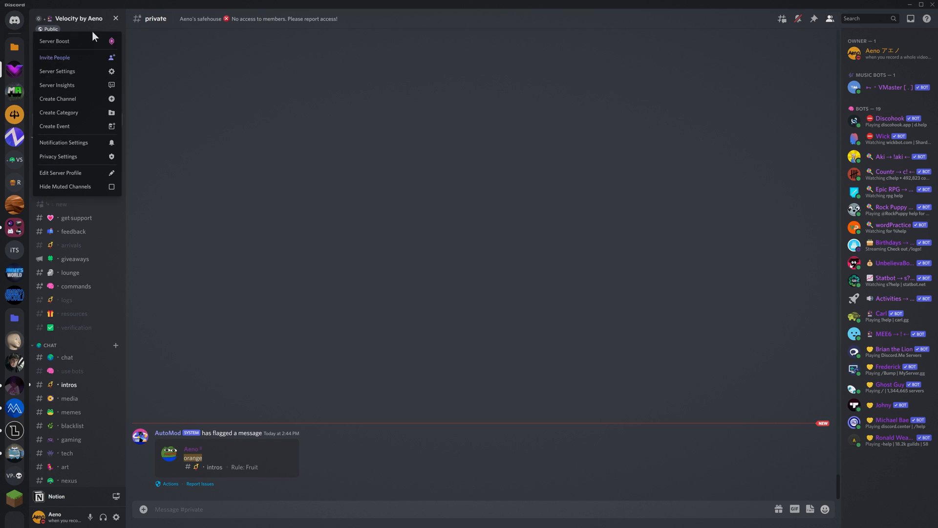
click(56, 70)
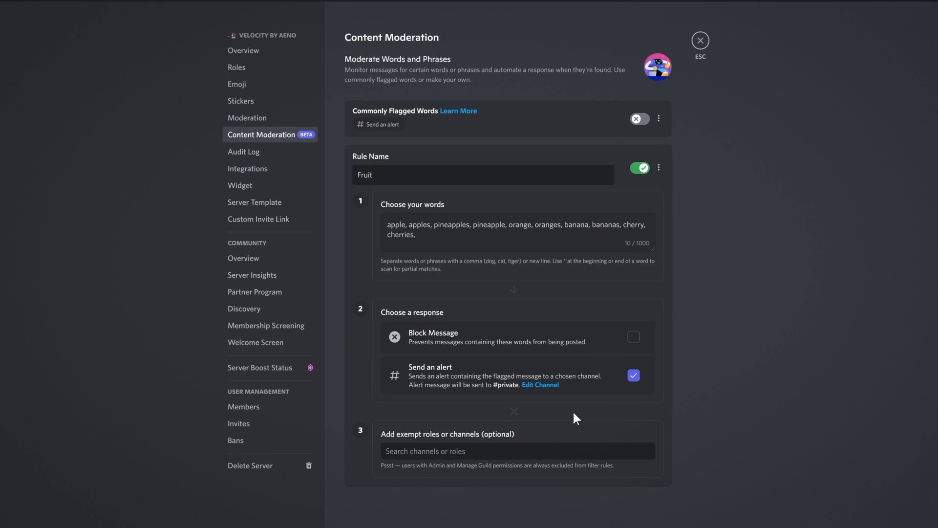
click(634, 337)
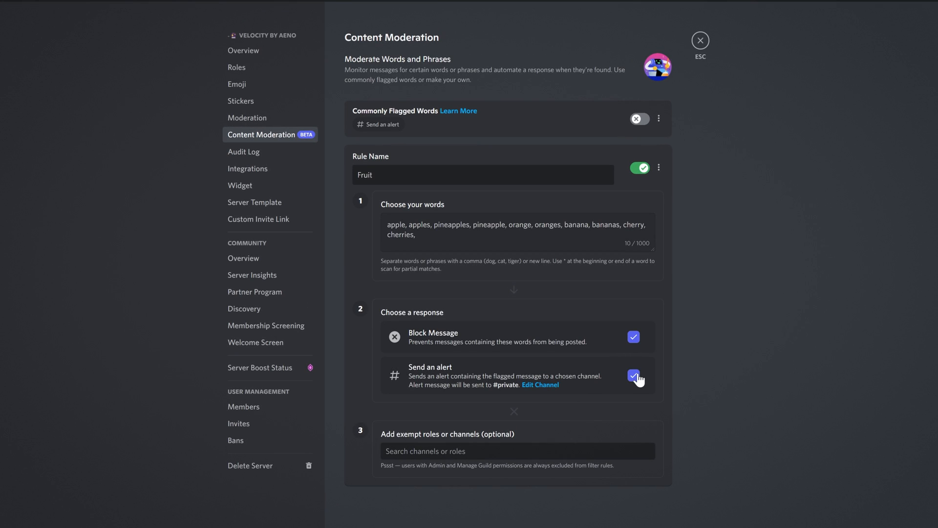
click(634, 374)
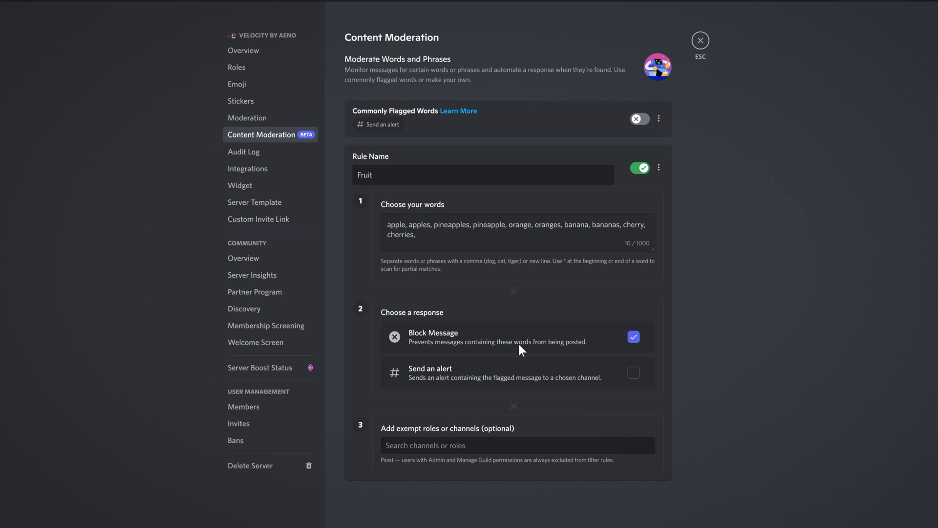
mouse_move(481, 345)
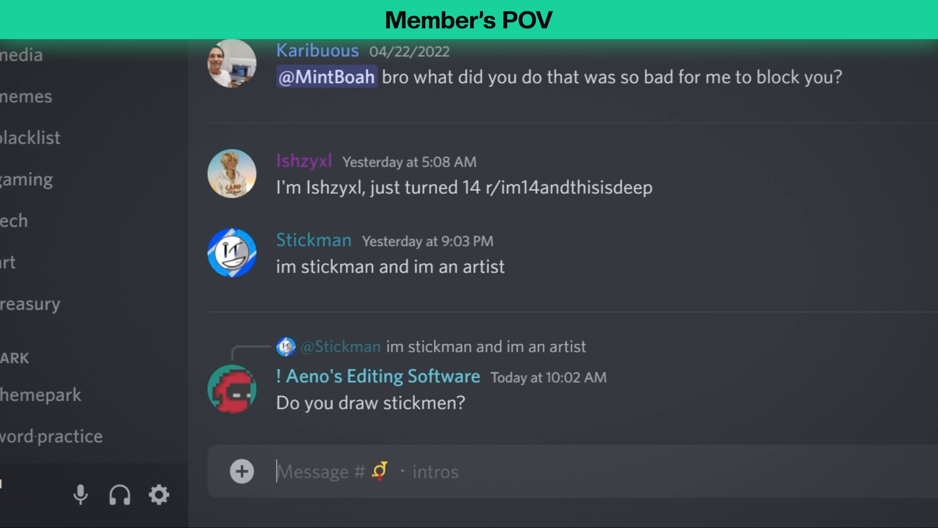
Send 'cherries' in #intros as a member and get it blocked as prohibited language.
text(cherrie)
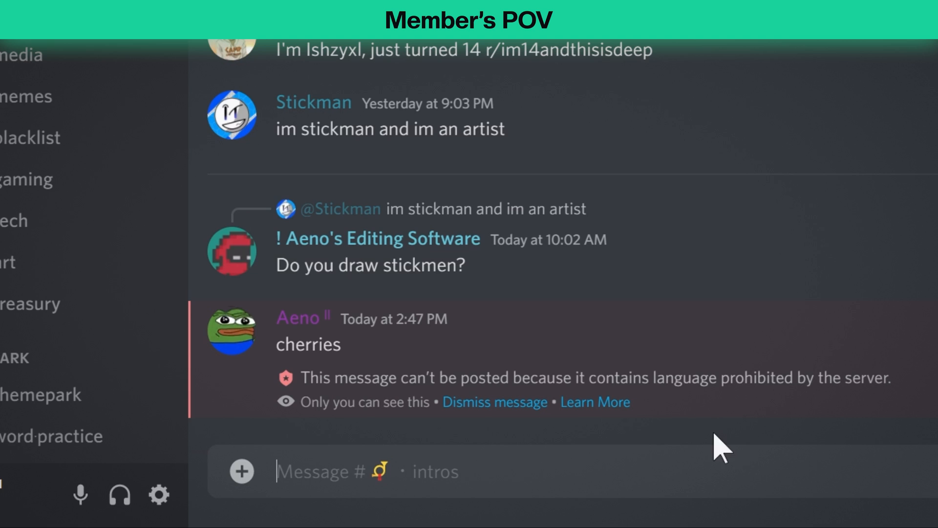
mouse_move(494, 401)
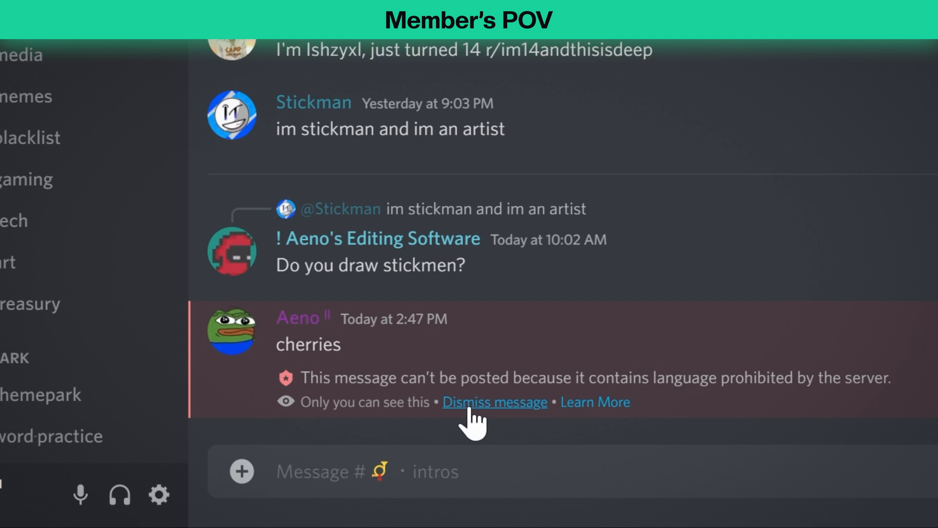